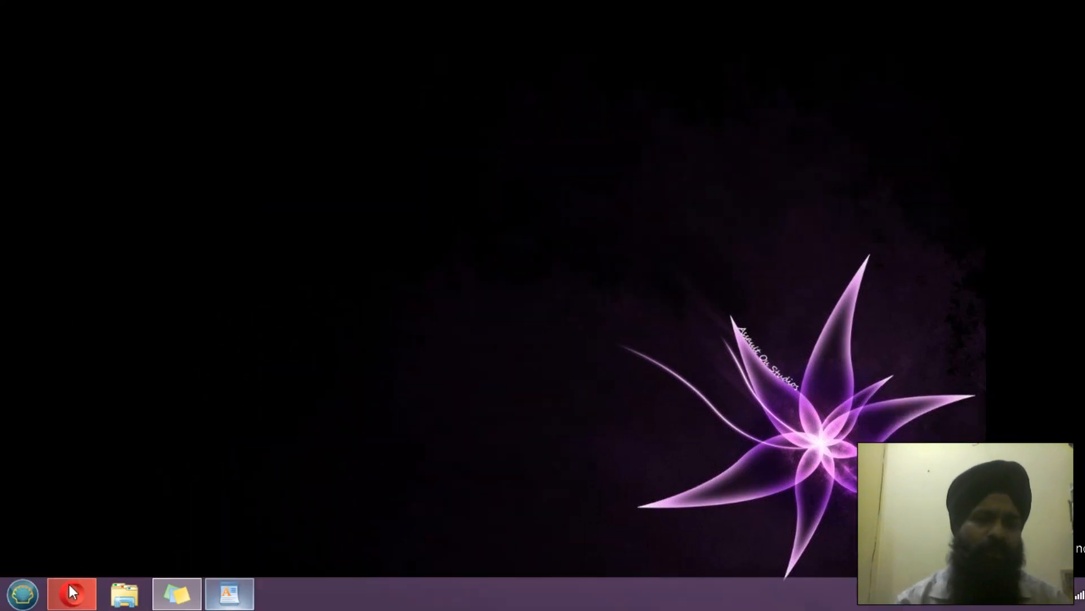
Launch Opera and load hackerrank.com.
left_click(71, 593)
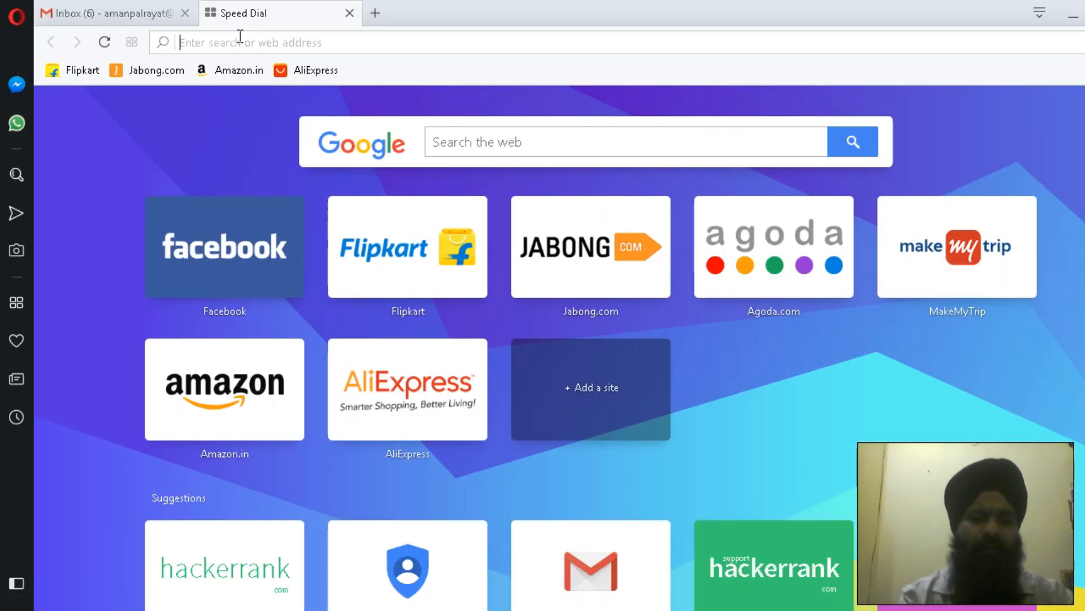
type("hackerrank.com")
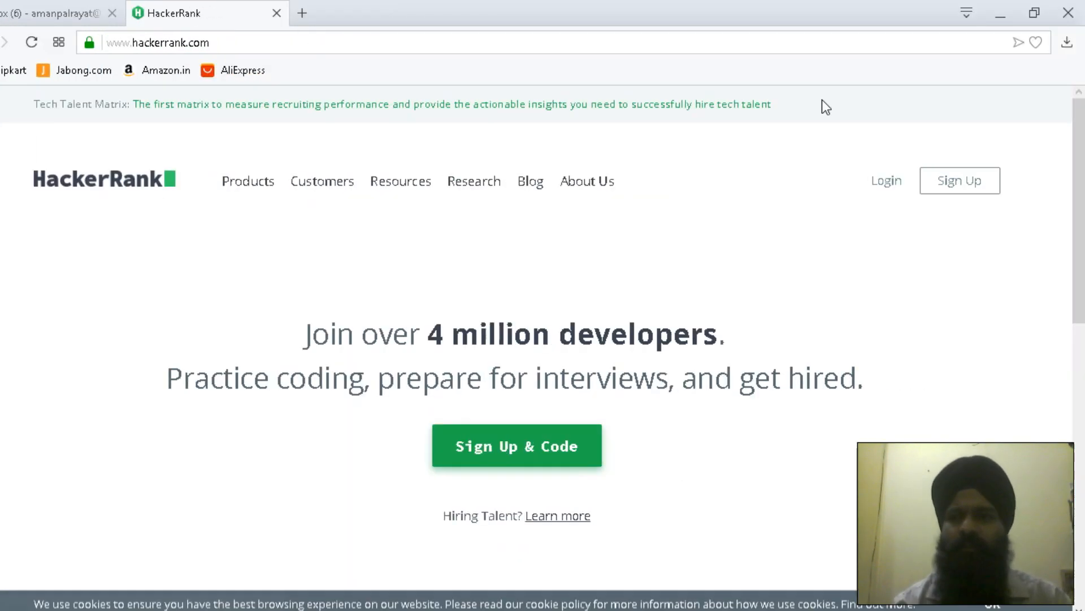
Log in to HackerRank as a developer using the existing Google account.
left_click(886, 181)
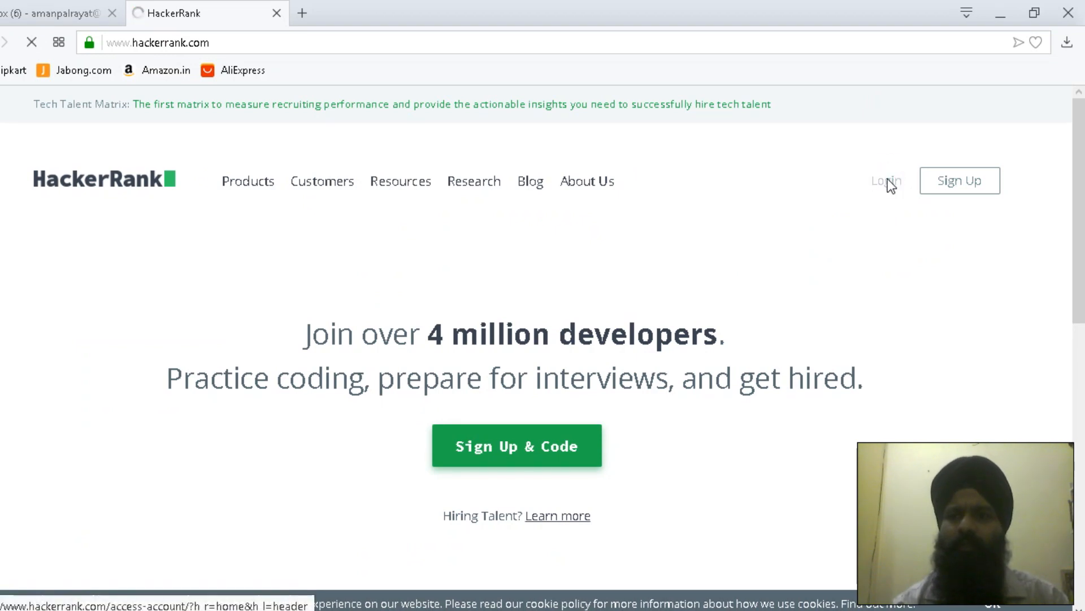
left_click(885, 181)
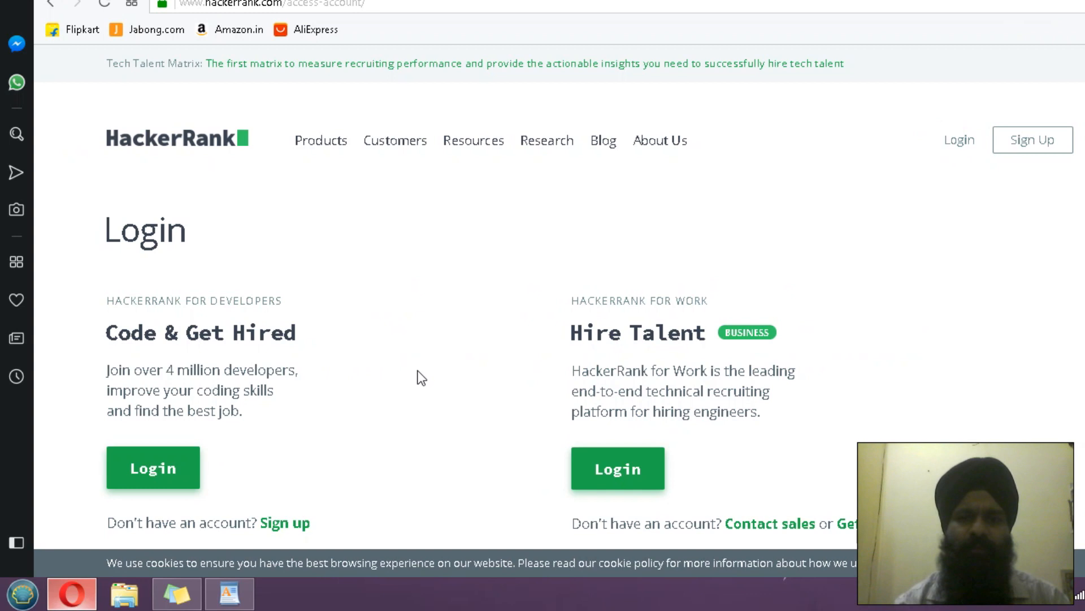
mouse_move(97, 405)
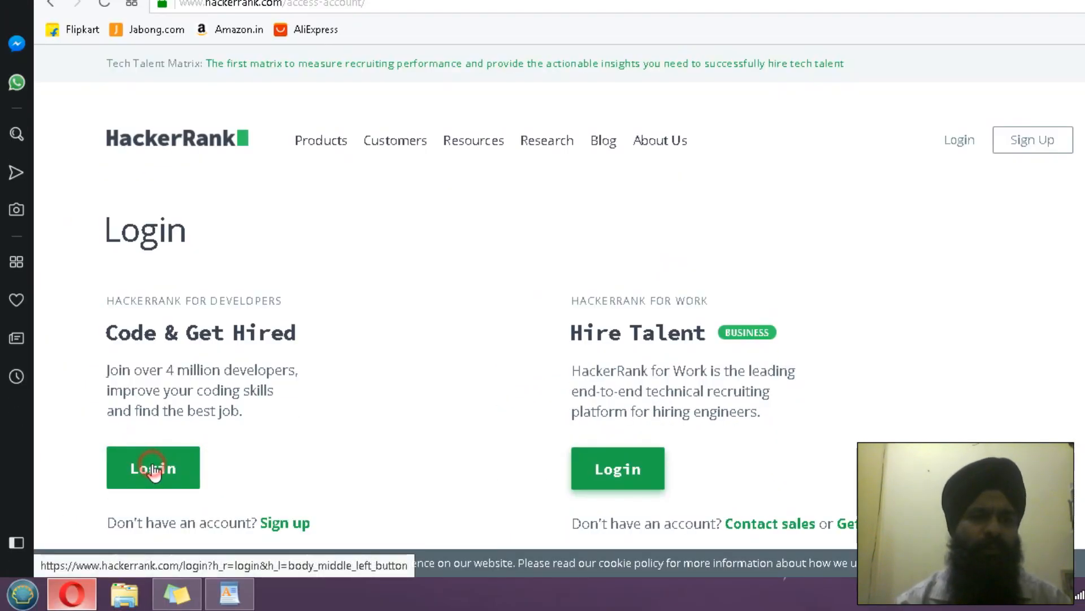
left_click(153, 468)
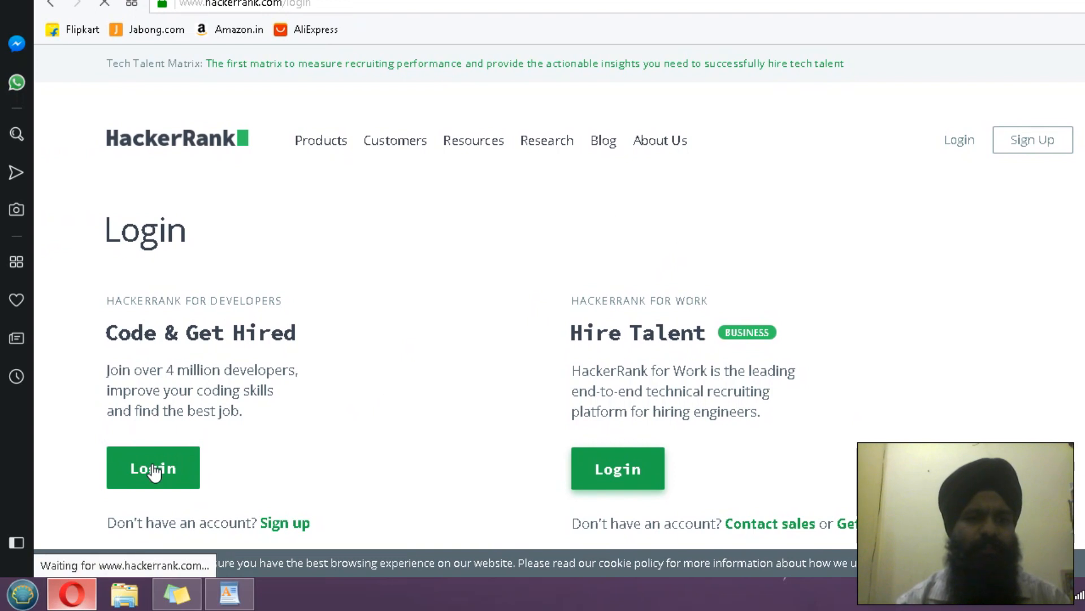
left_click(152, 467)
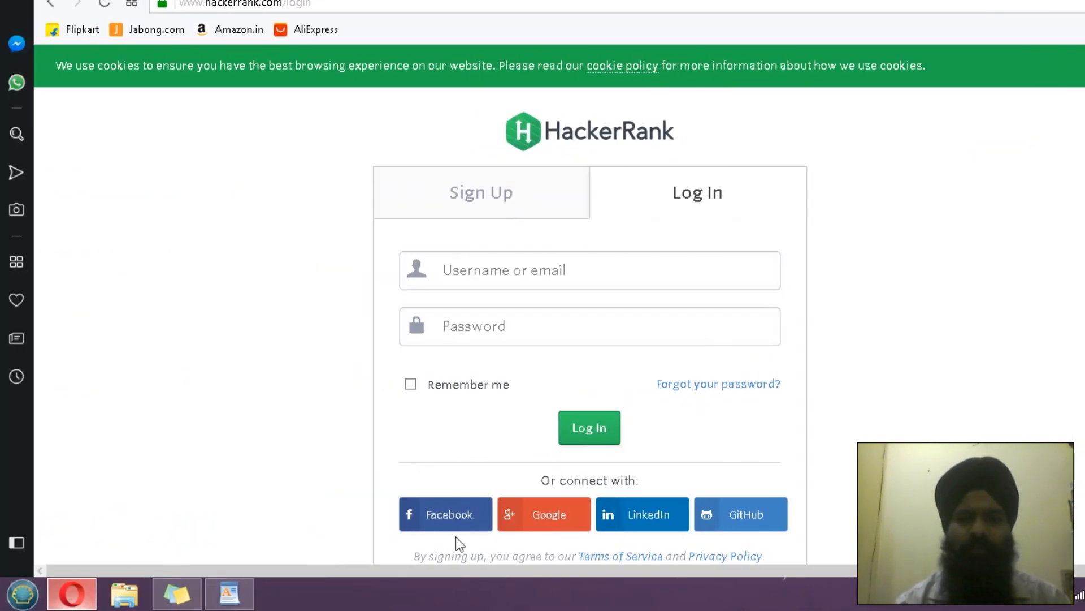
left_click(543, 514)
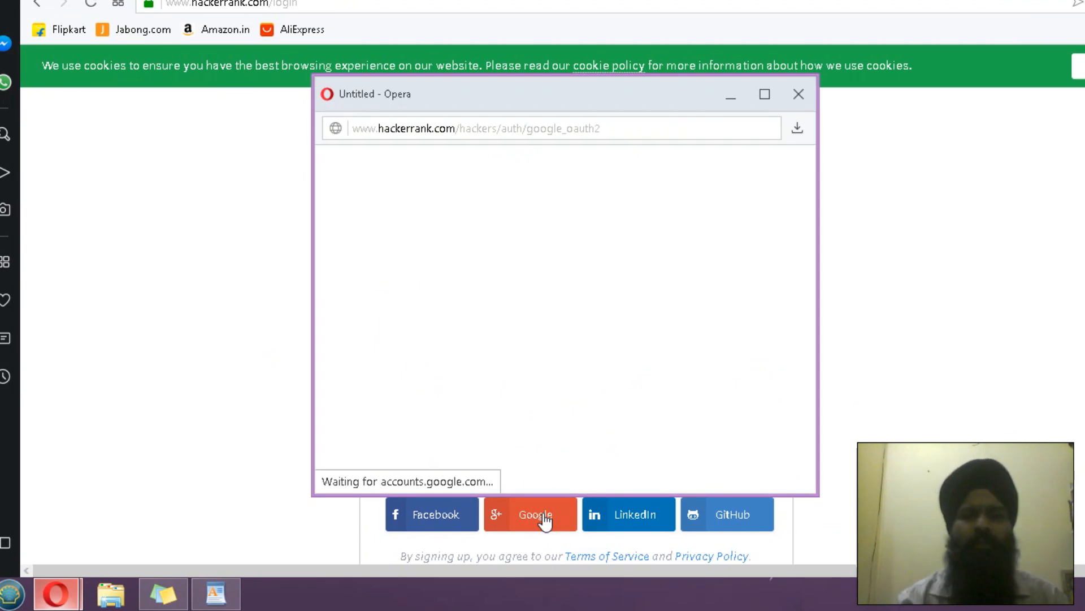
left_click(530, 514)
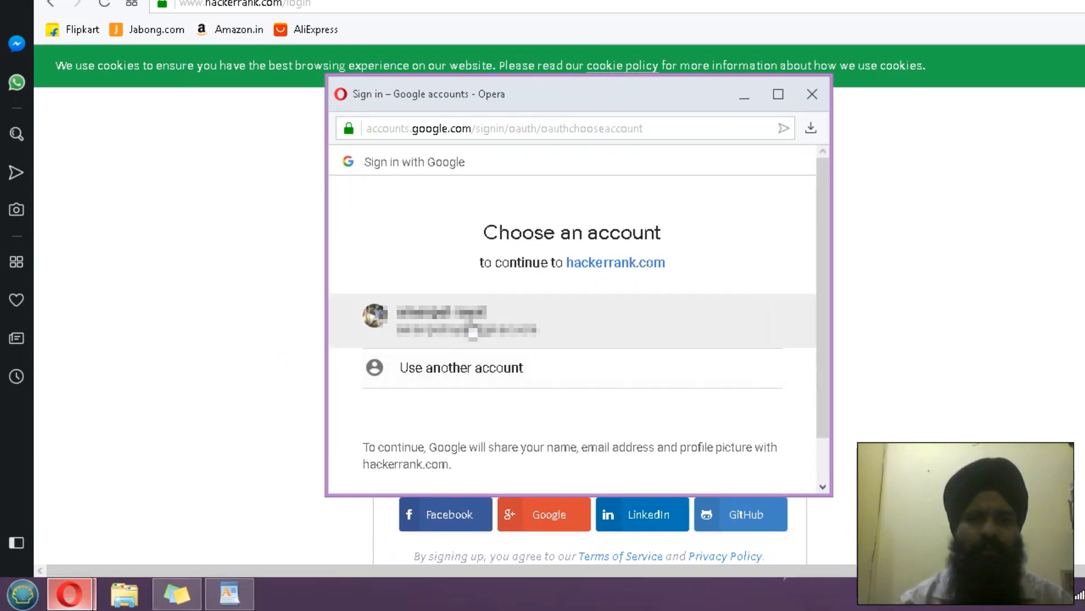
left_click(468, 320)
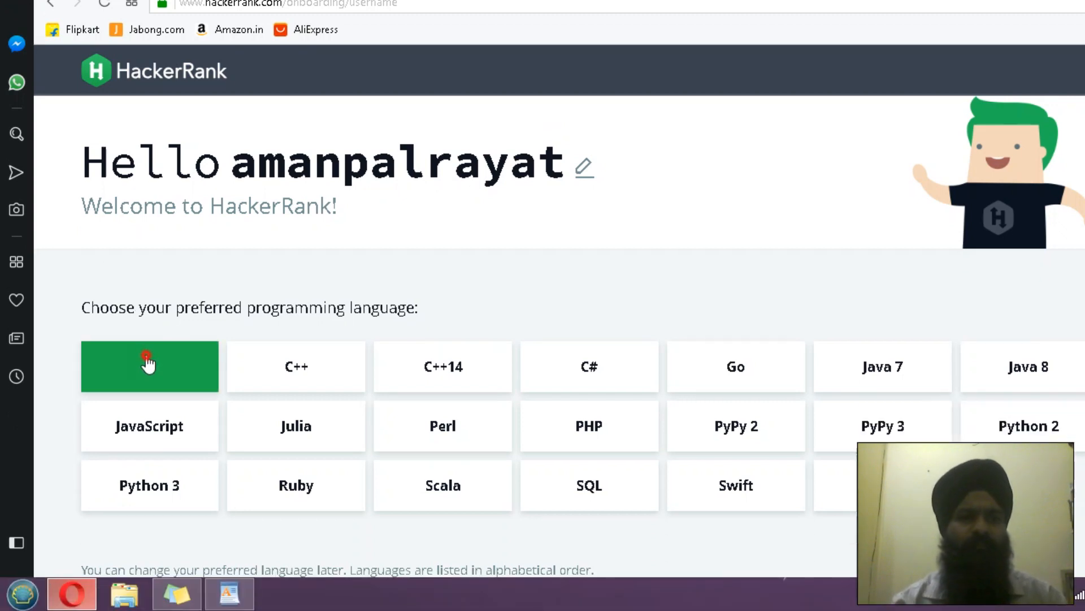
Choose C, submit 'return a+b;' for the intro challenge, and continue past Congrats.
left_click(148, 367)
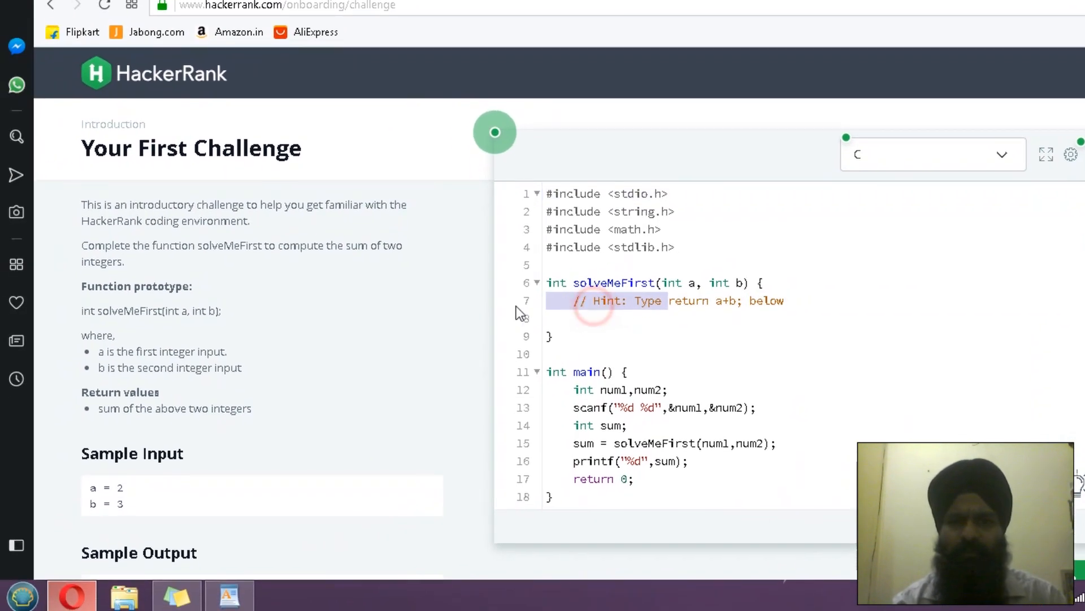
type("return a+b;")
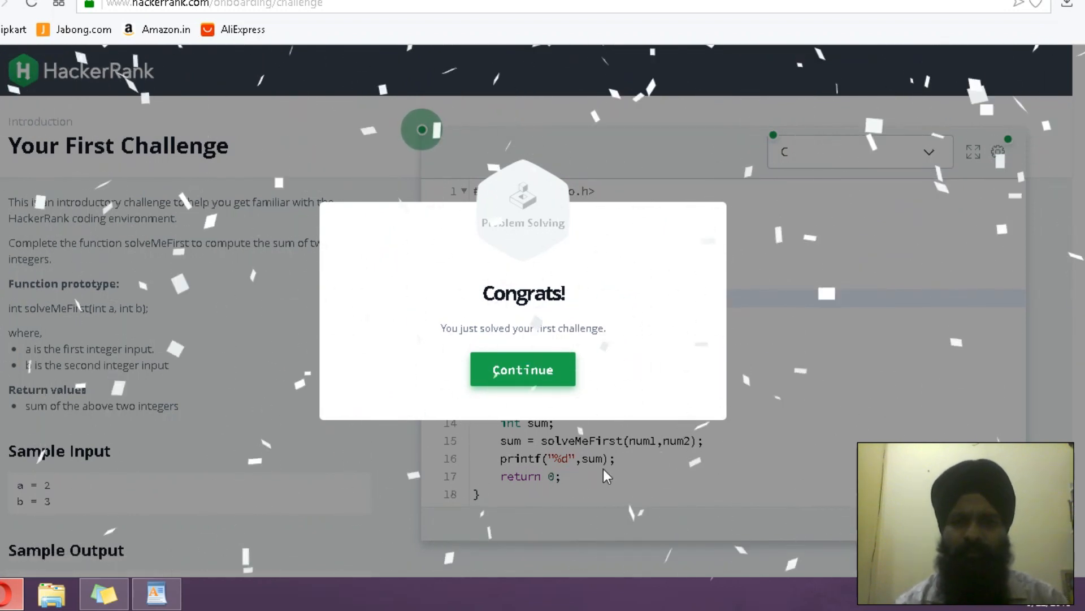
left_click(543, 369)
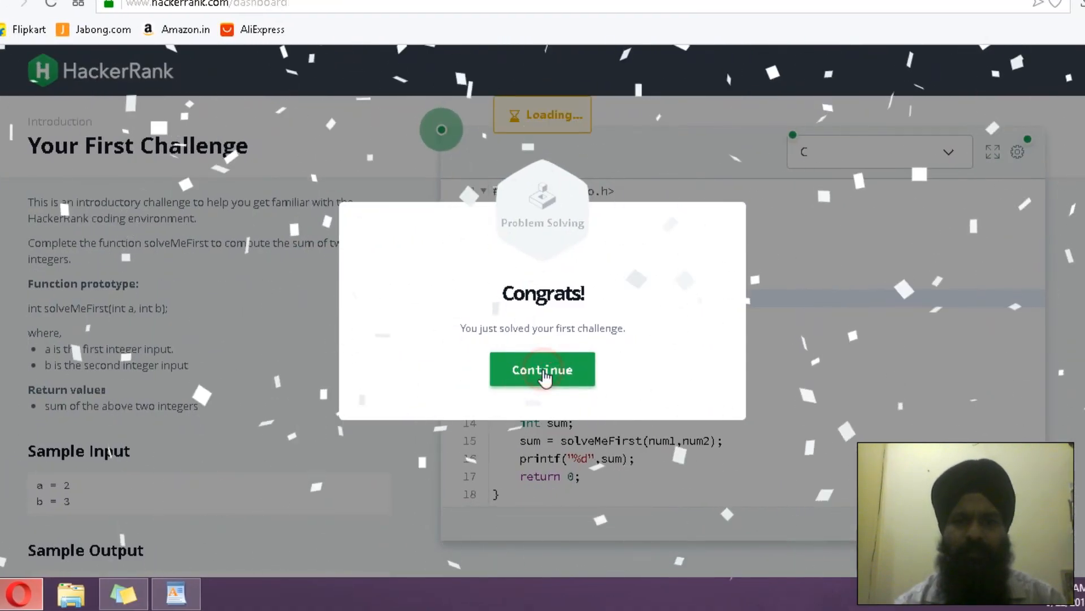
left_click(542, 369)
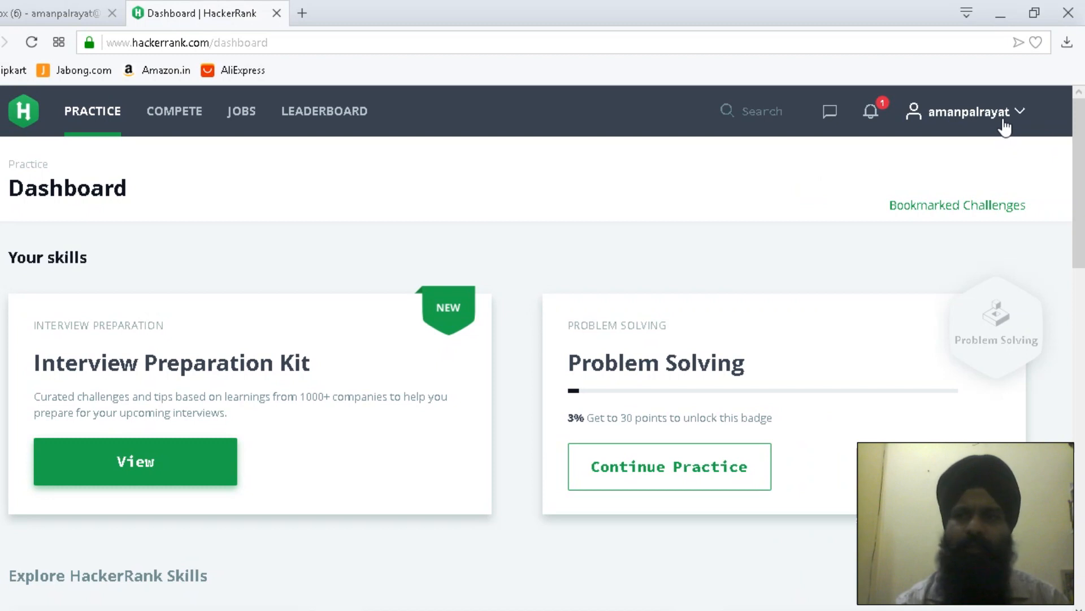
Open Administration from the account menu and toggle Manage Challenges and Manage Contests, ending on Contests.
left_click(964, 111)
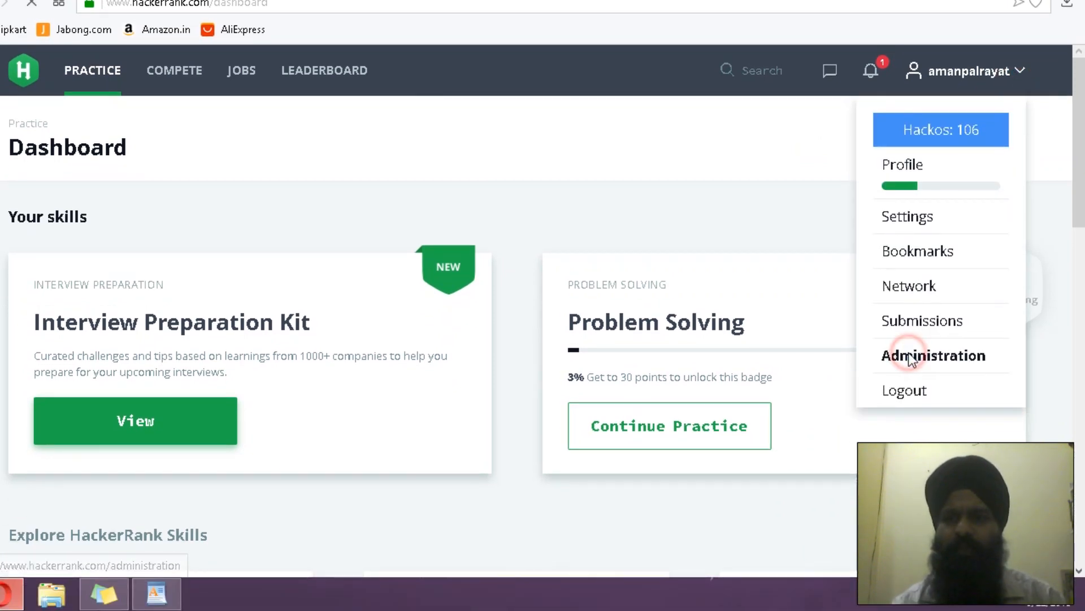
left_click(933, 355)
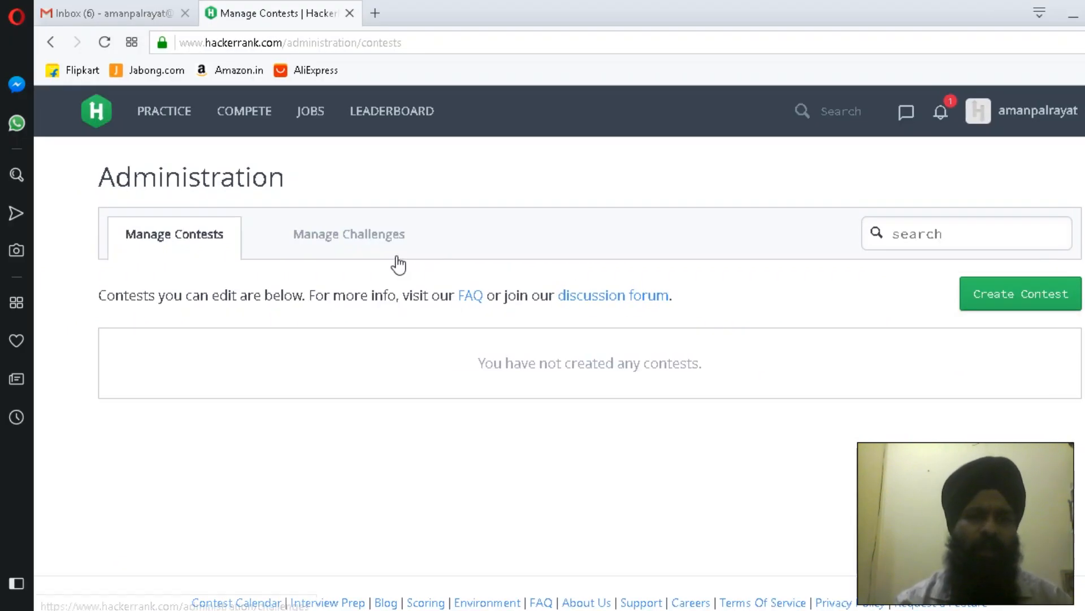
left_click(349, 233)
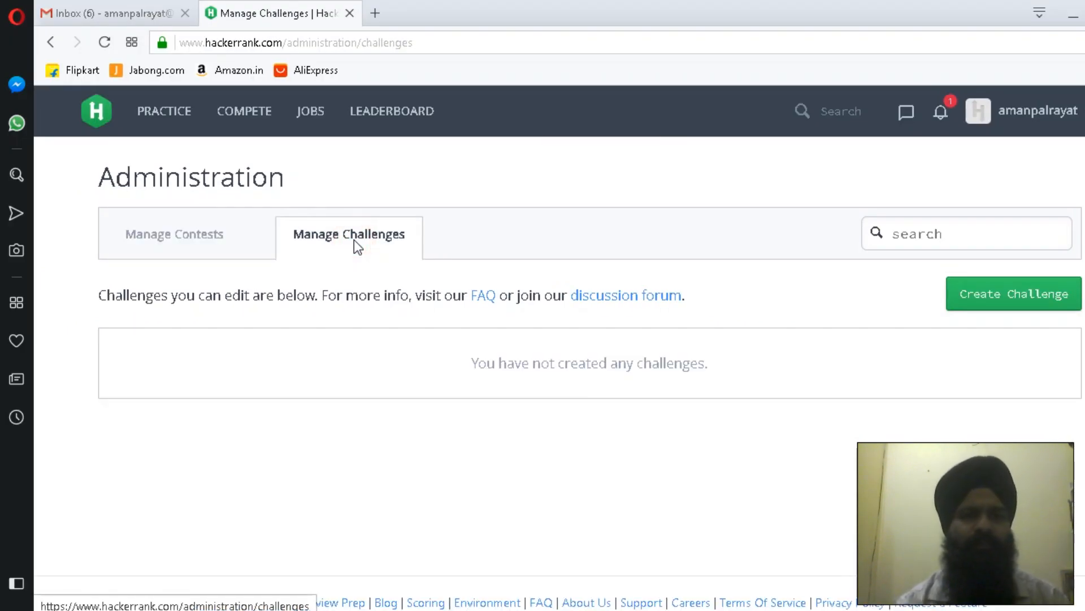
left_click(174, 234)
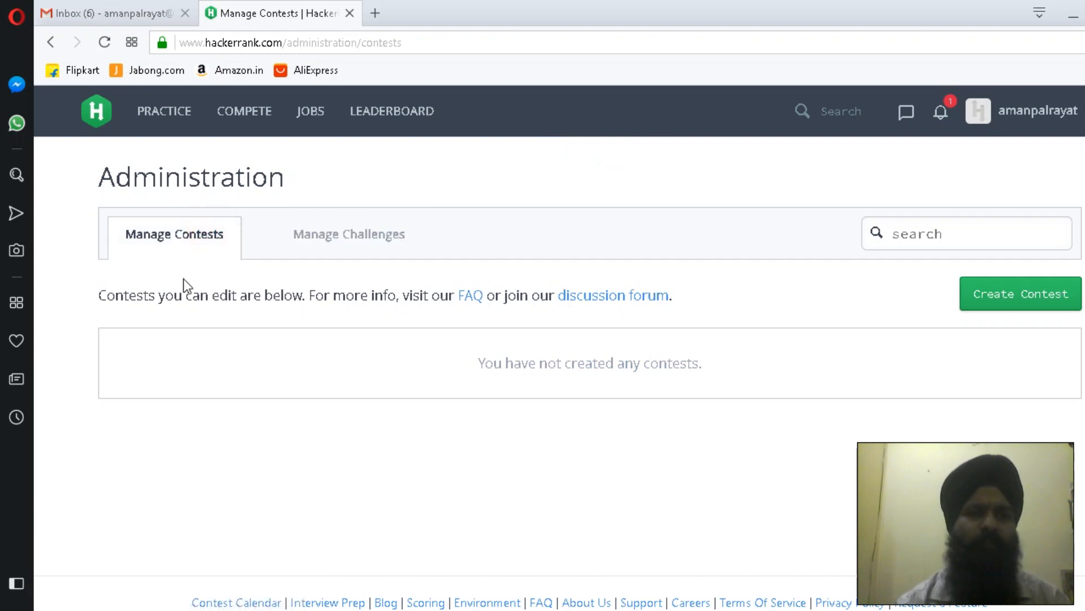
mouse_move(349, 234)
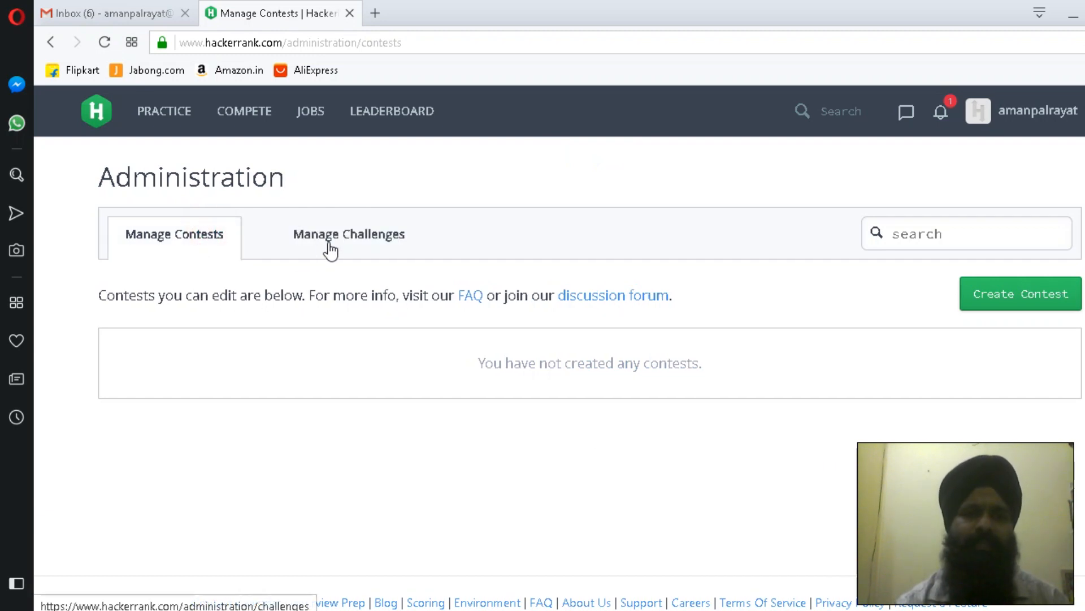
left_click(349, 234)
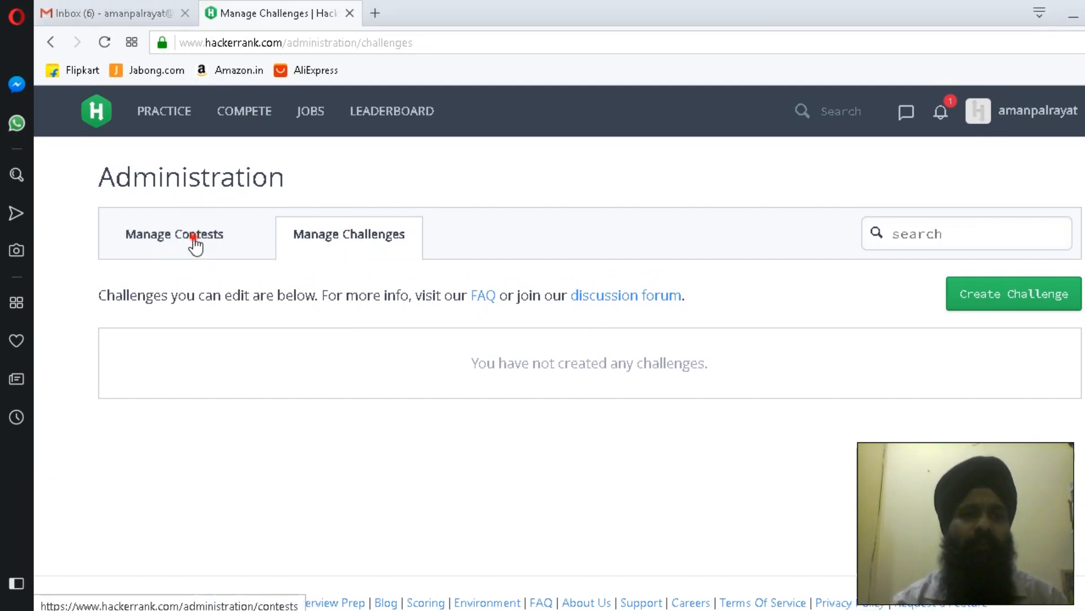
left_click(173, 234)
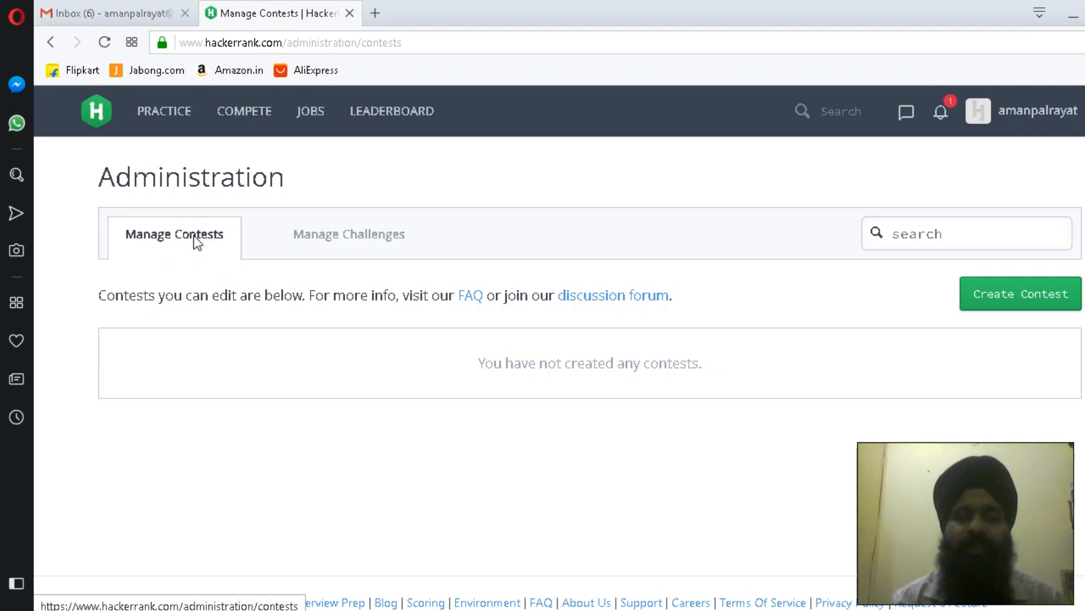
mouse_move(221, 252)
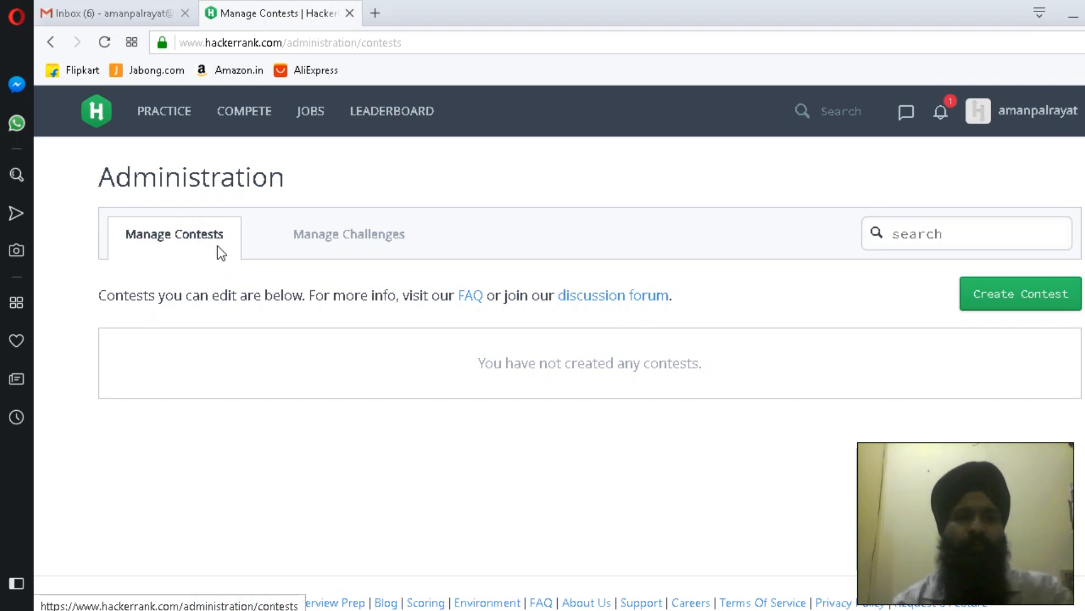
left_click(349, 234)
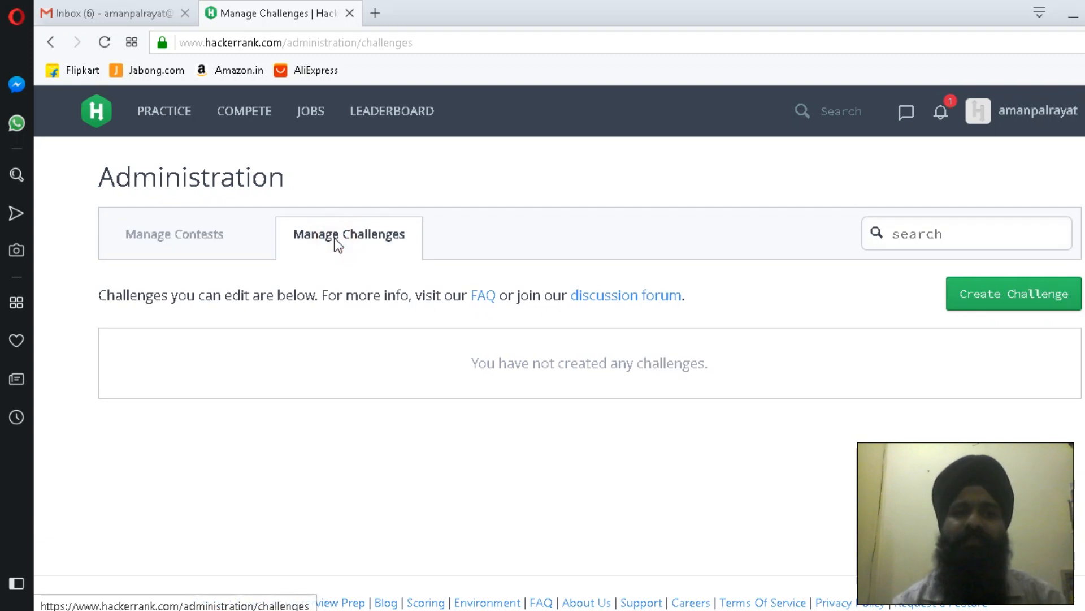
left_click(174, 233)
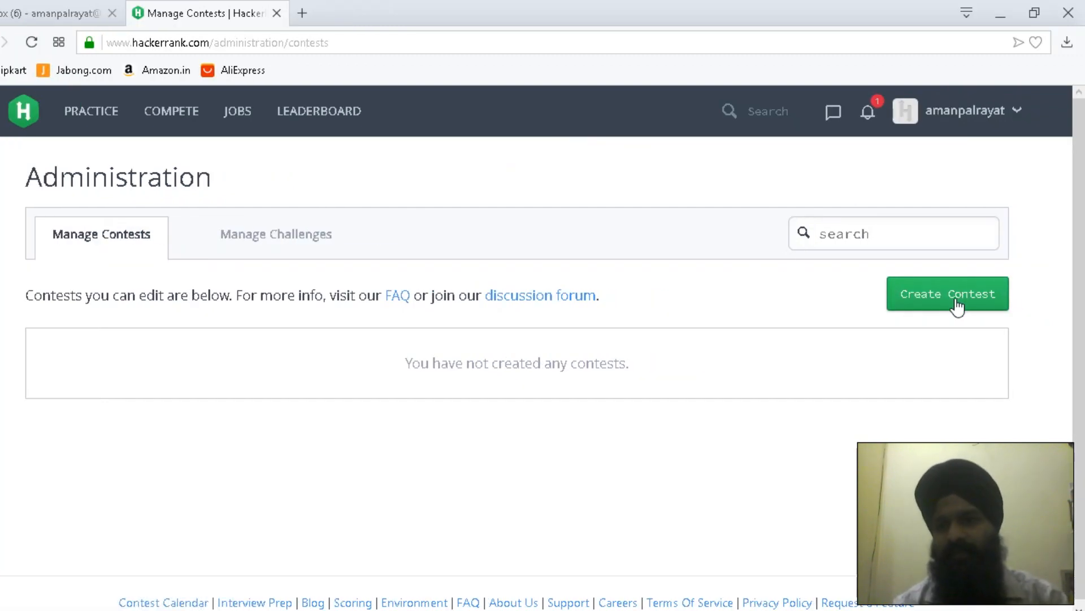
Start a new contest named 'test'.
left_click(947, 293)
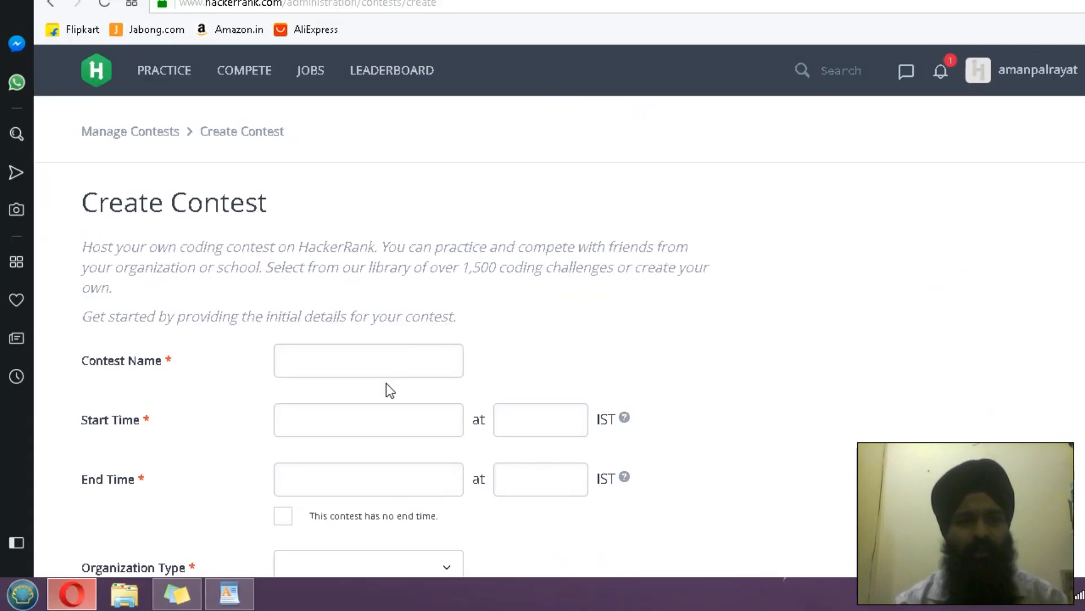
left_click(368, 361)
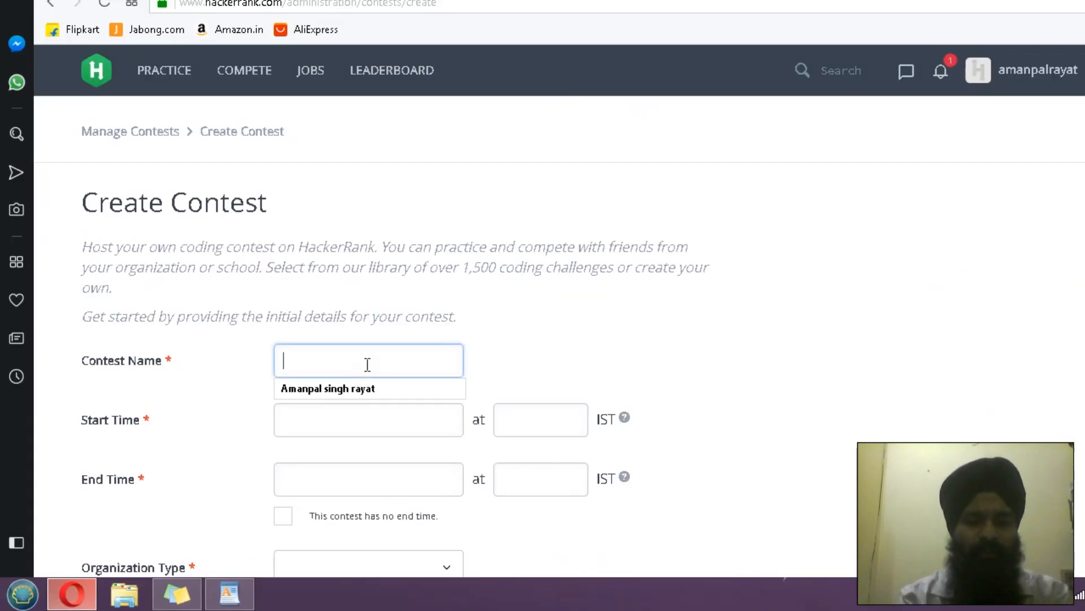
type("te")
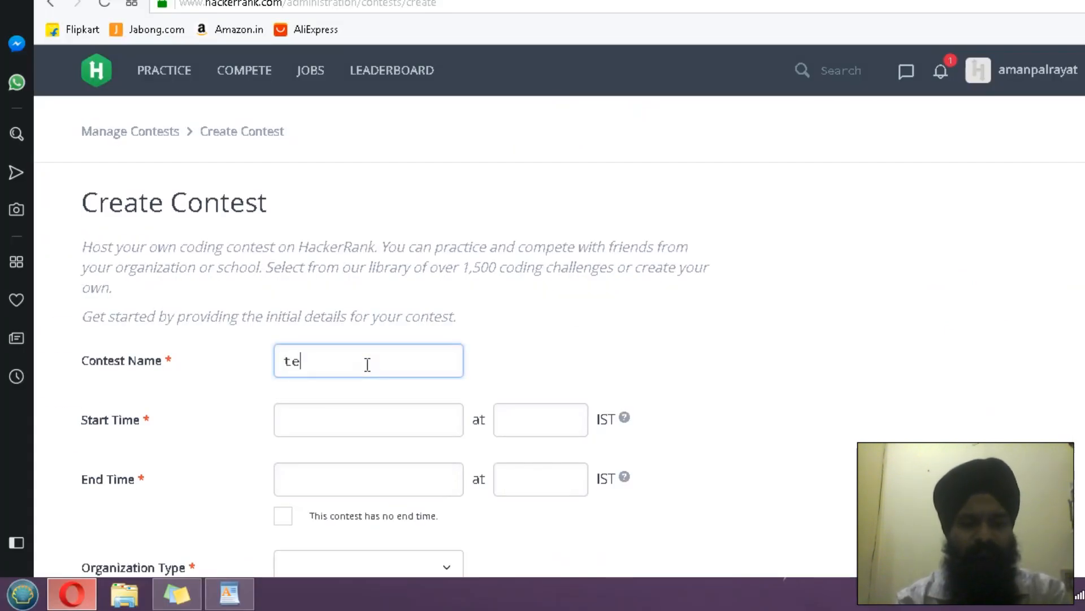
type("s")
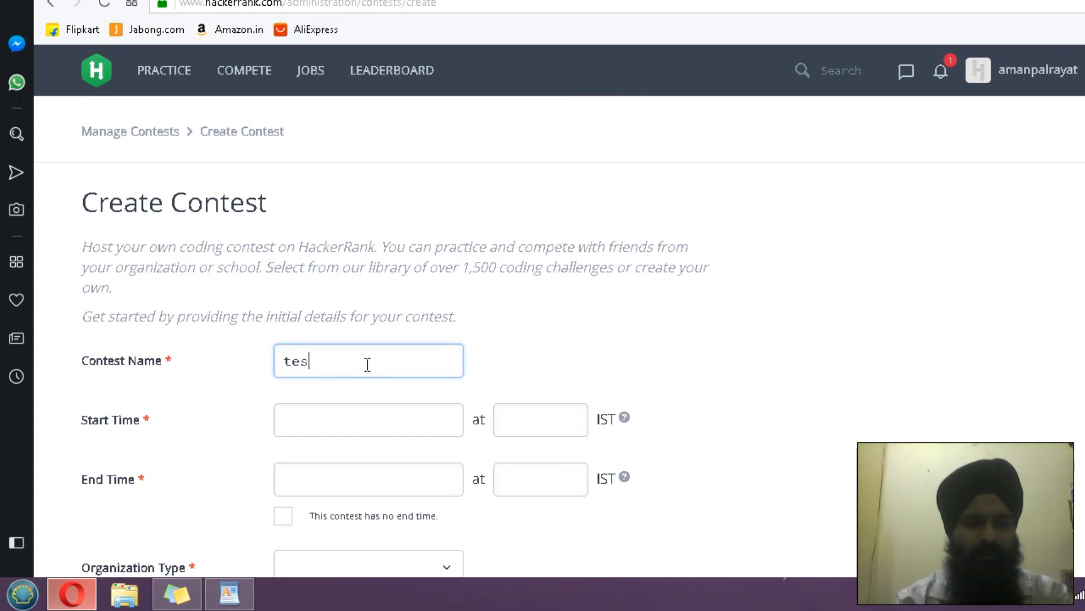
Schedule the contest from 09/22/2018 00:45 to 09/25/2018 01:00.
left_click(351, 422)
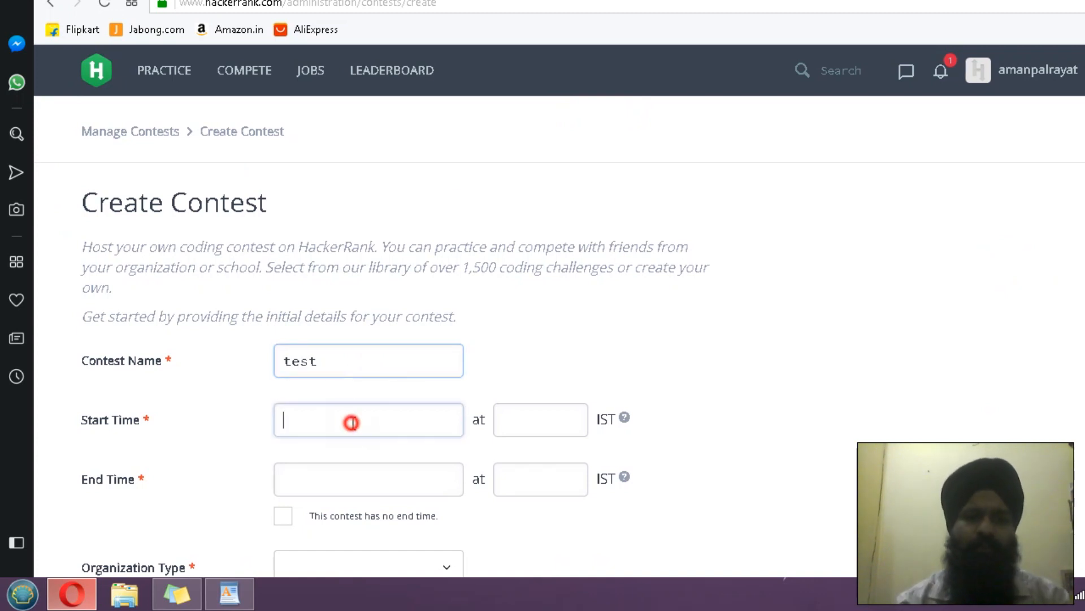
left_click(350, 422)
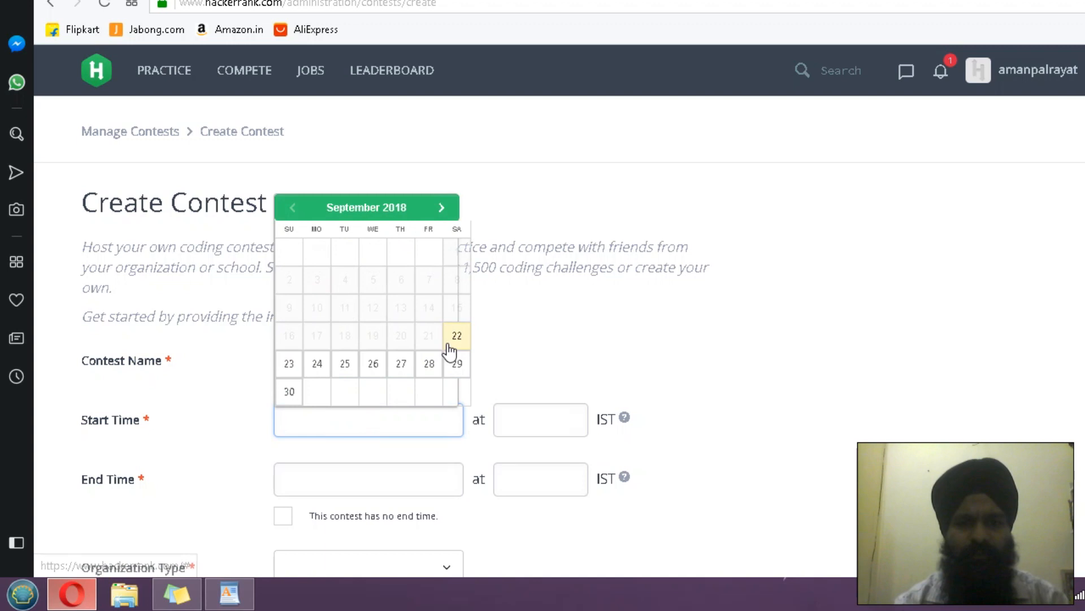
left_click(456, 335)
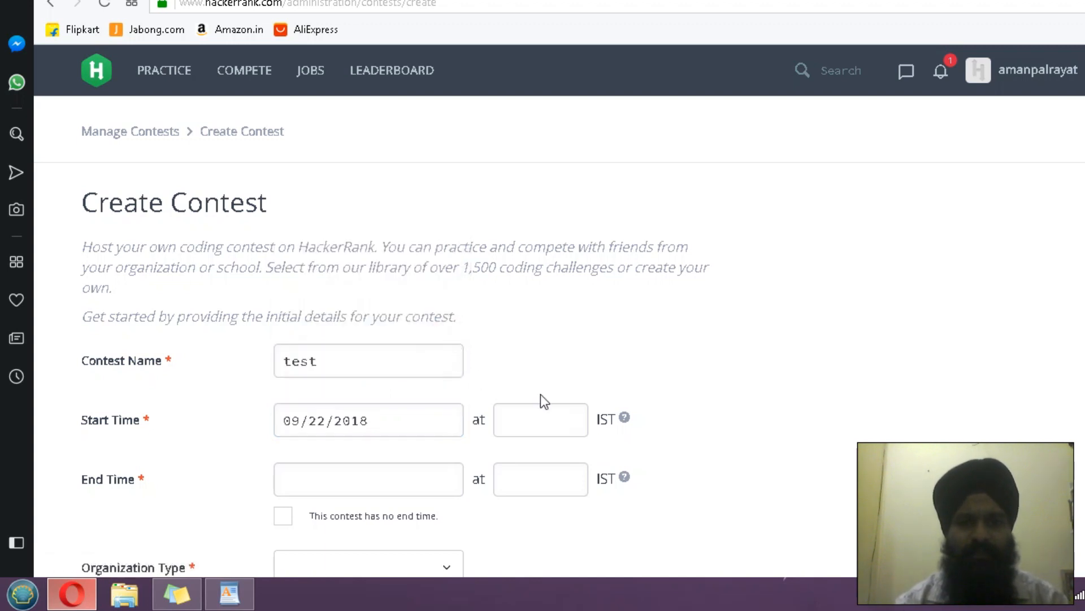
left_click(540, 418)
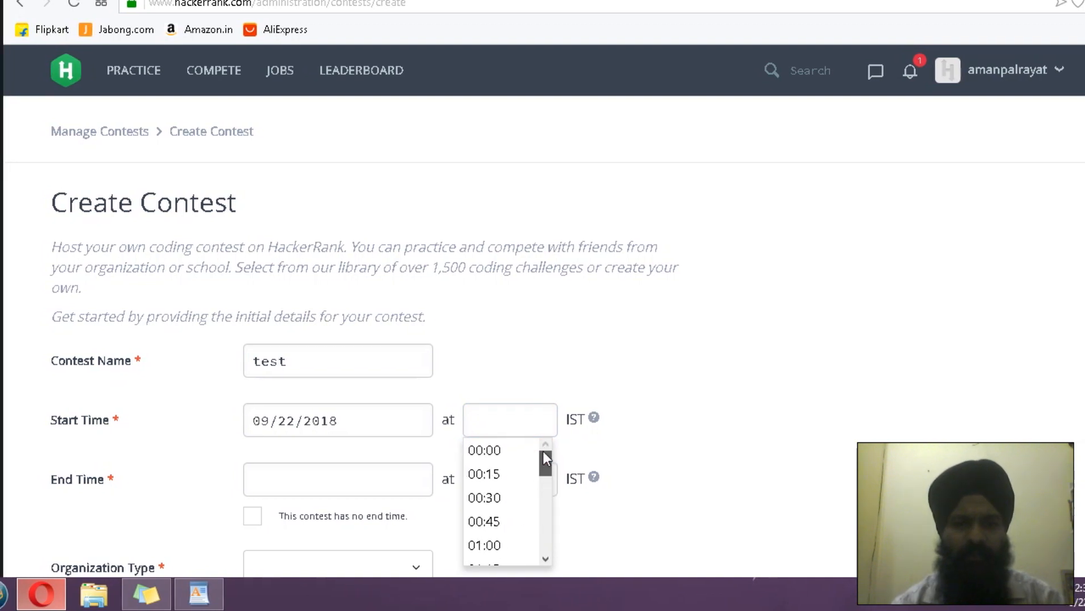
left_click(484, 520)
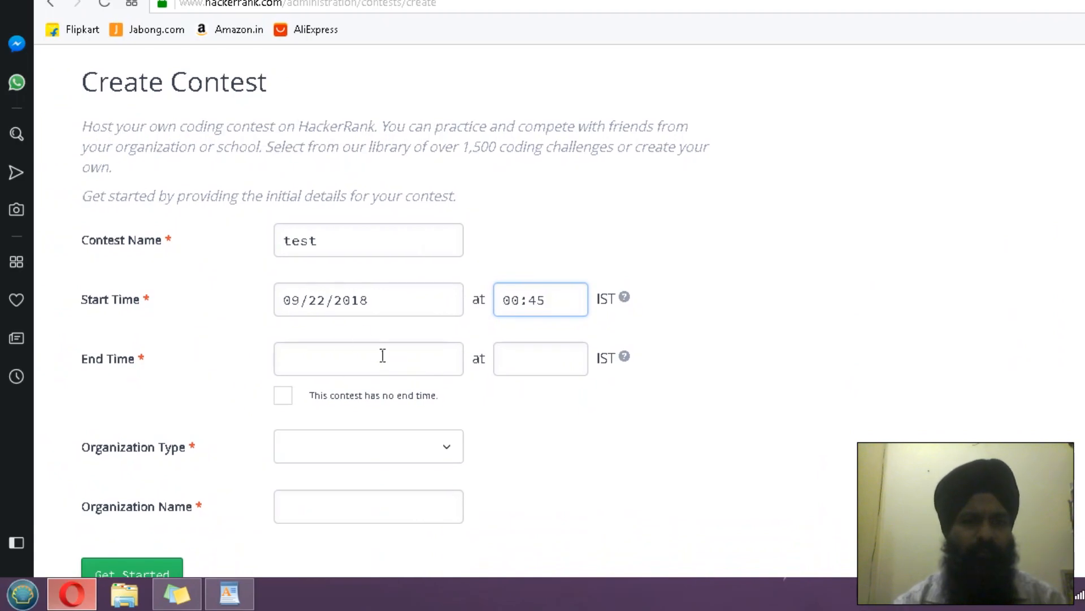
left_click(368, 358)
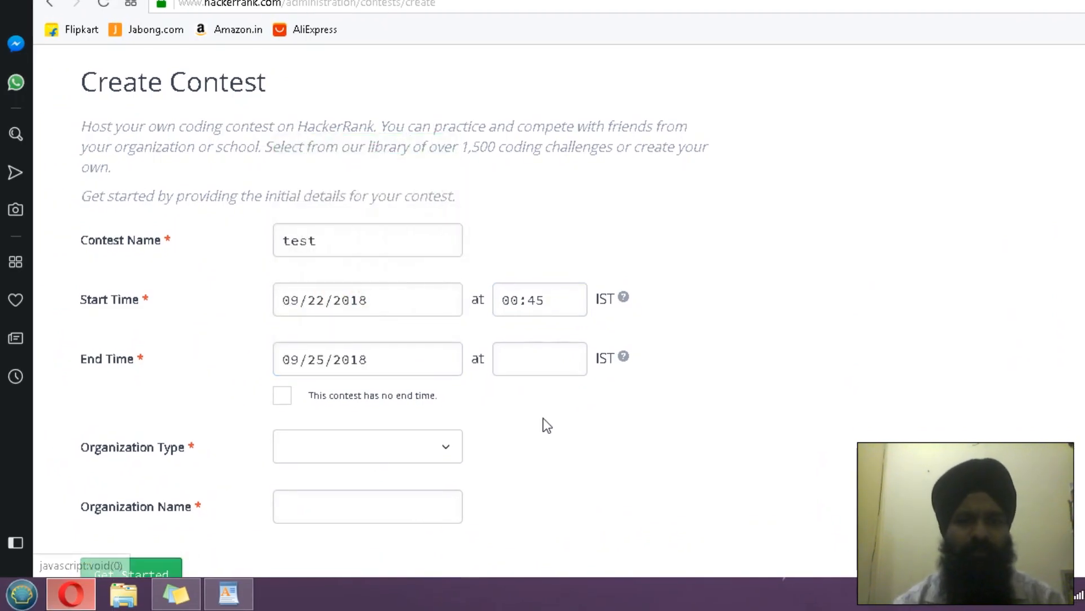
type("01:00")
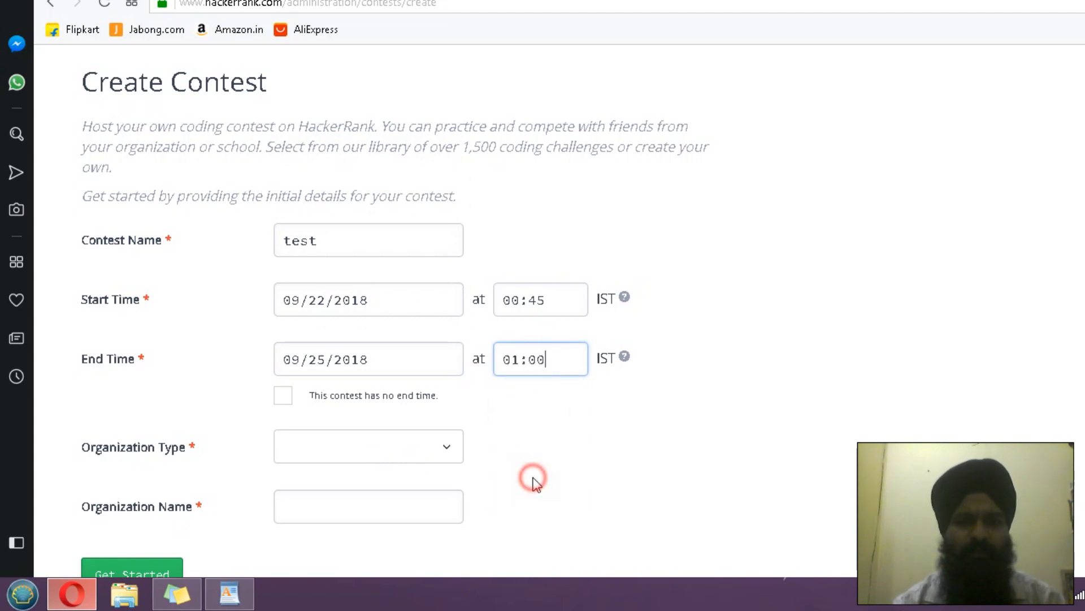
mouse_move(365, 441)
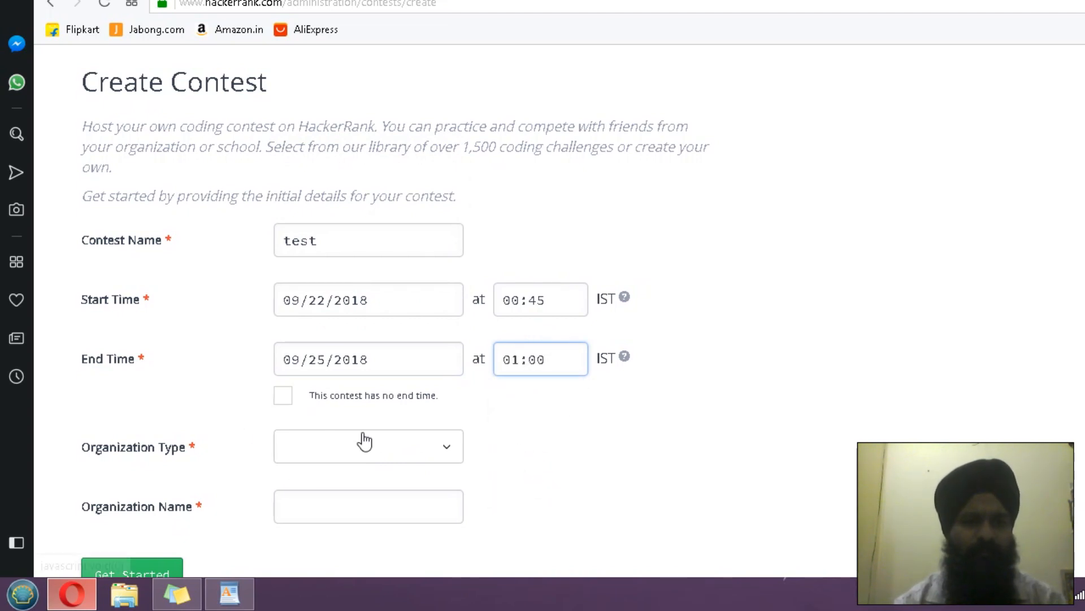
Set the organization type to School and the name to xyz, then Get Started.
left_click(368, 446)
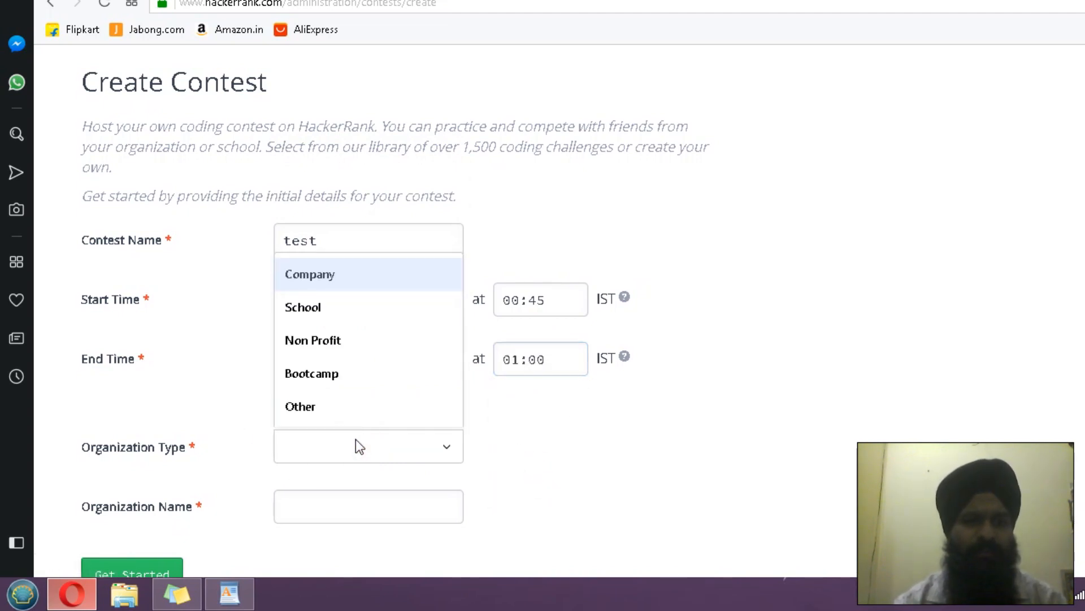
left_click(302, 306)
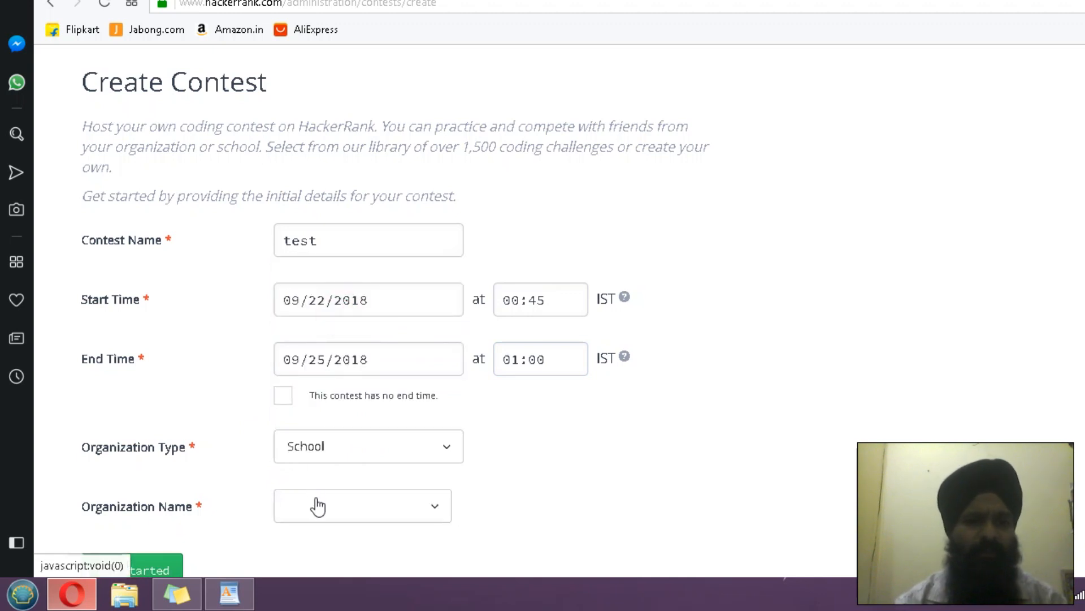
type("xyz")
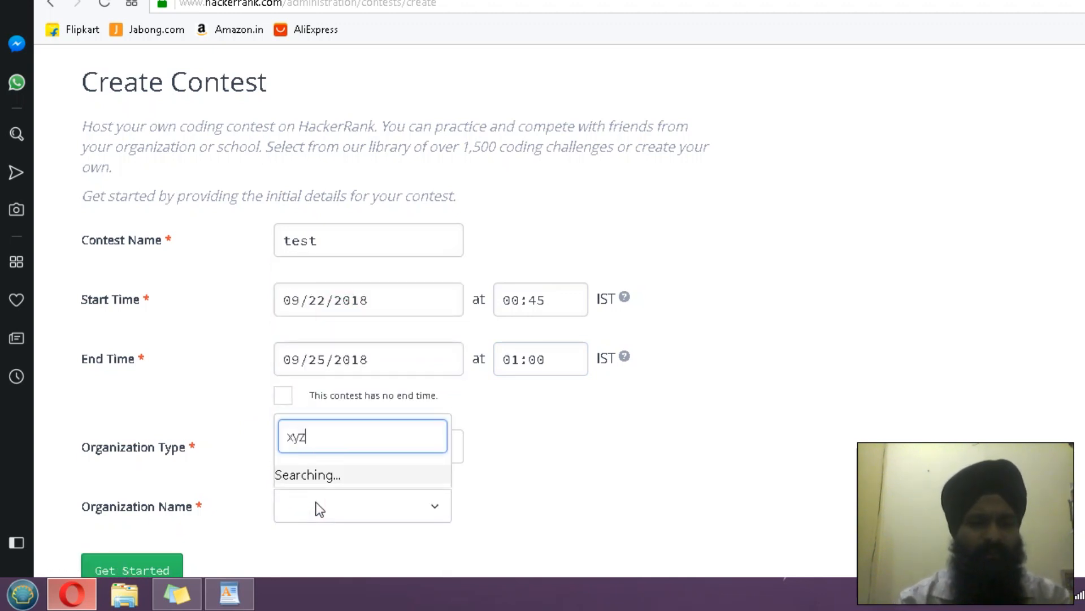
left_click(305, 445)
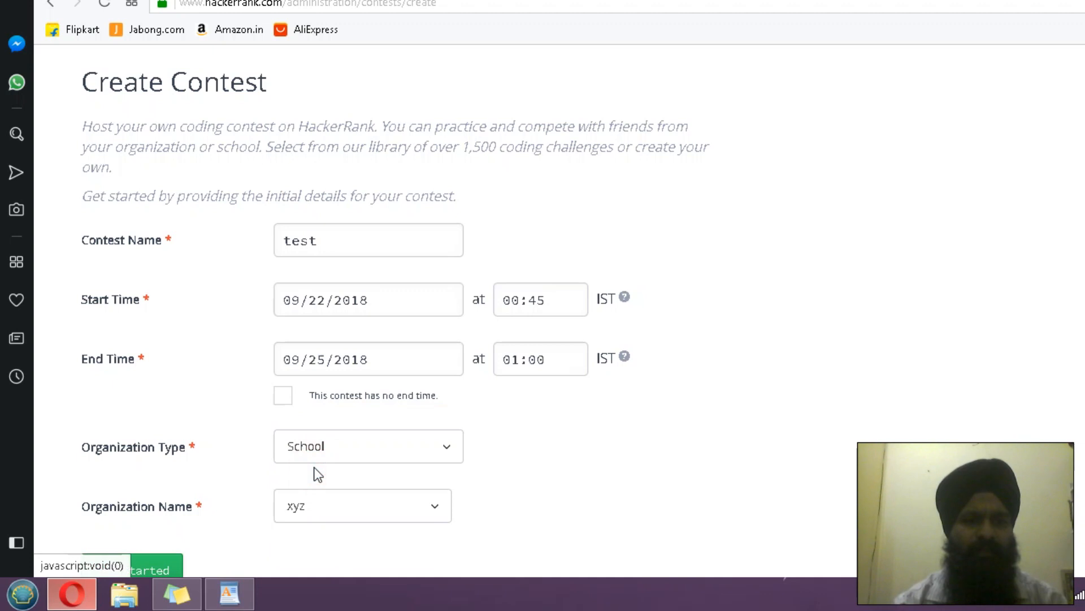
left_click(125, 565)
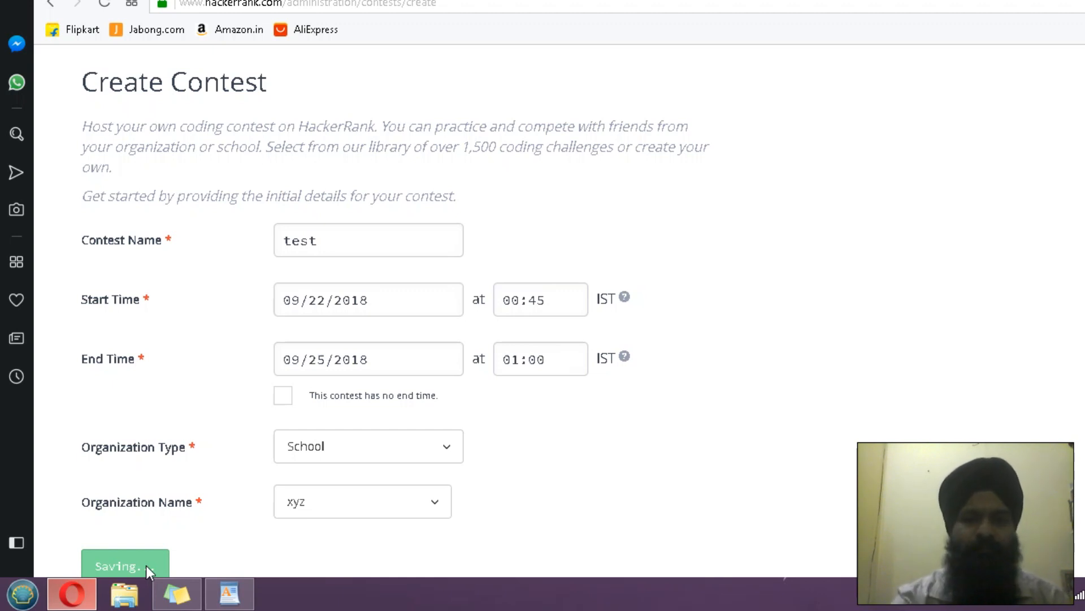
Submit the contest and scroll through test 1491's description, prizes, rules and scoring.
left_click(125, 566)
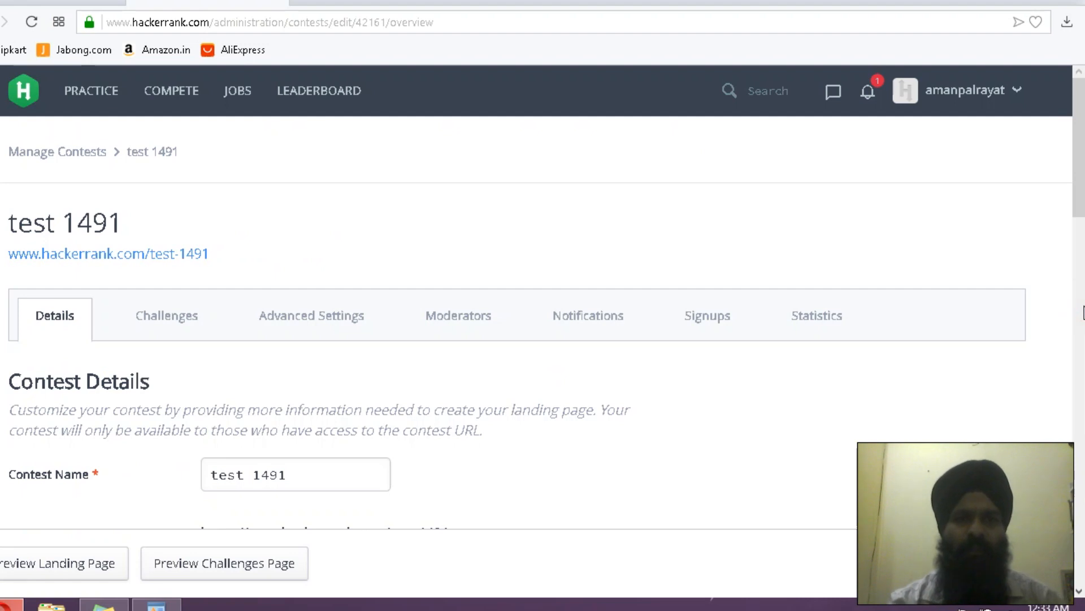
scroll("down", 3)
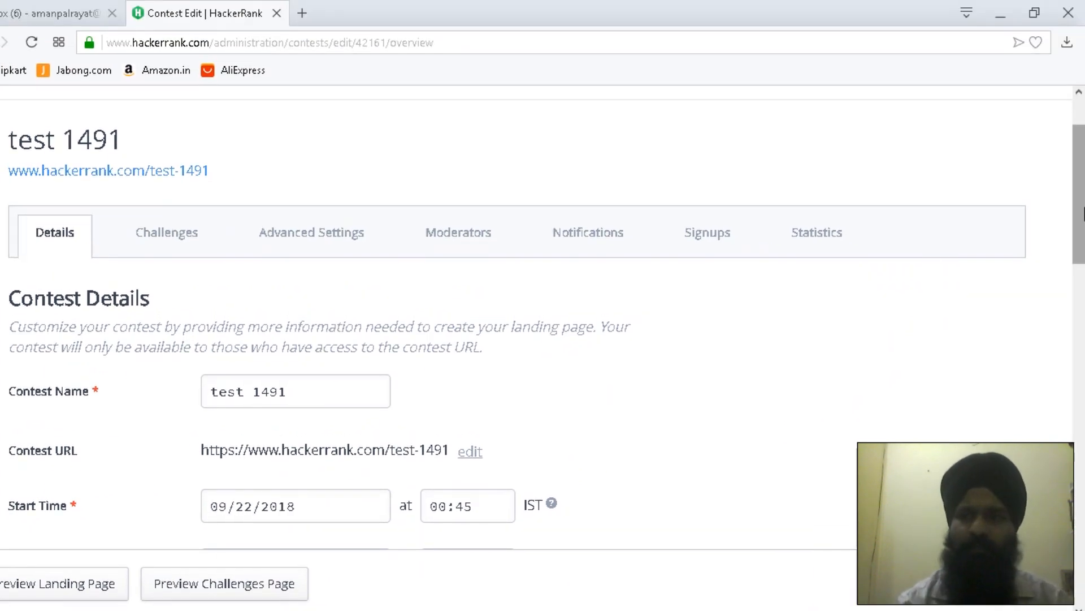
scroll("down", 3)
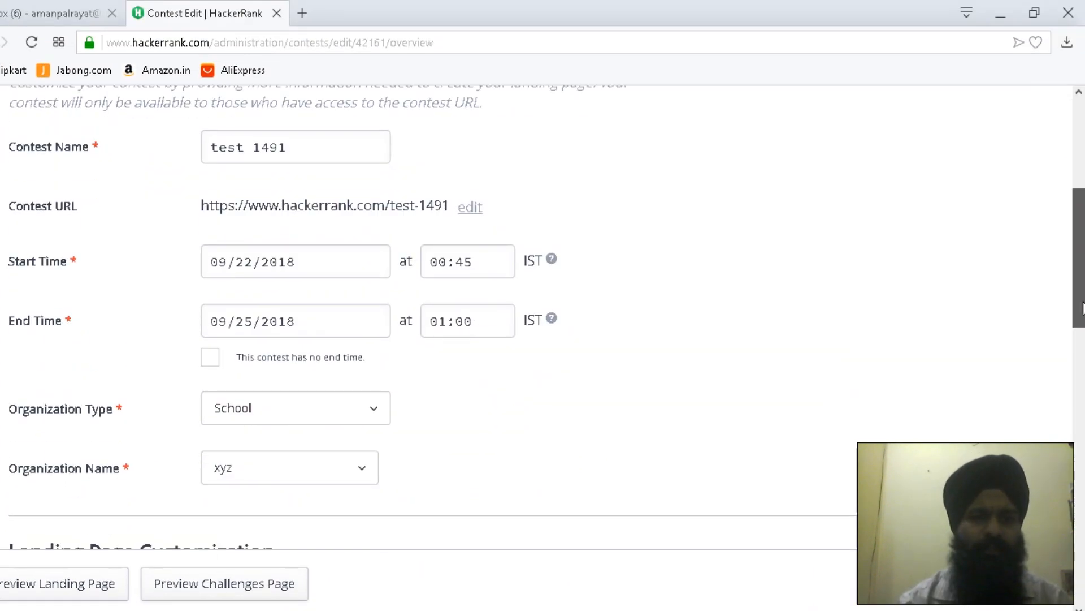
scroll("down", 3)
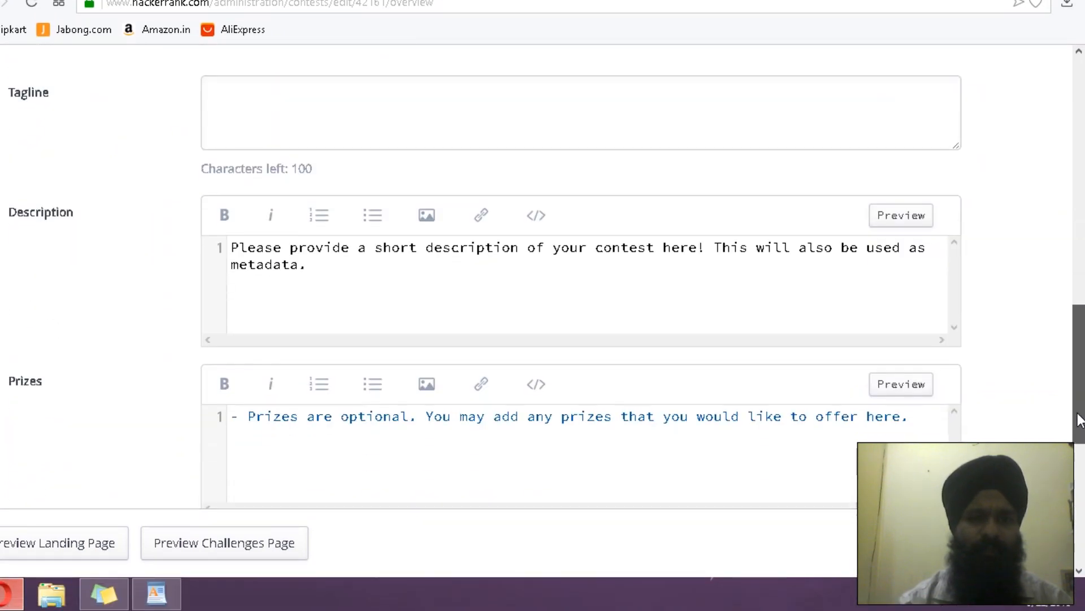
scroll("down", 3)
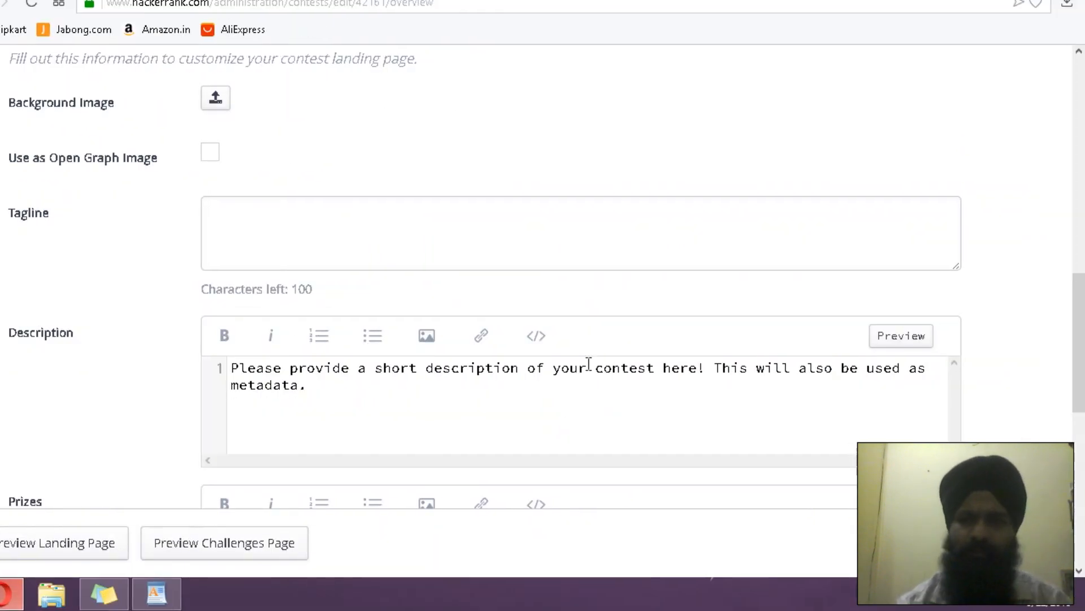
scroll("down", 3)
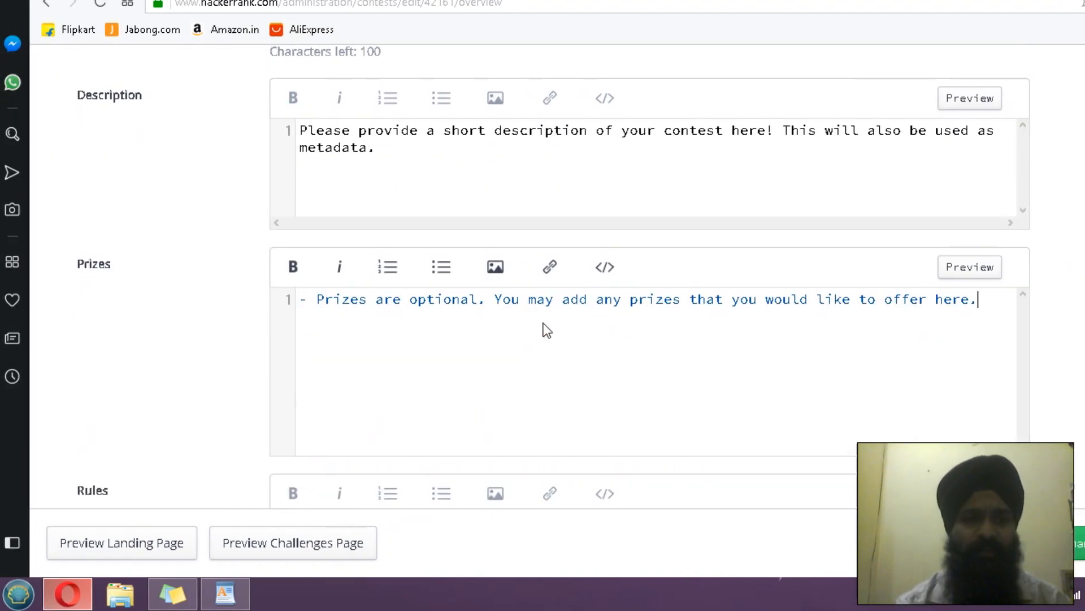
scroll("down", 3)
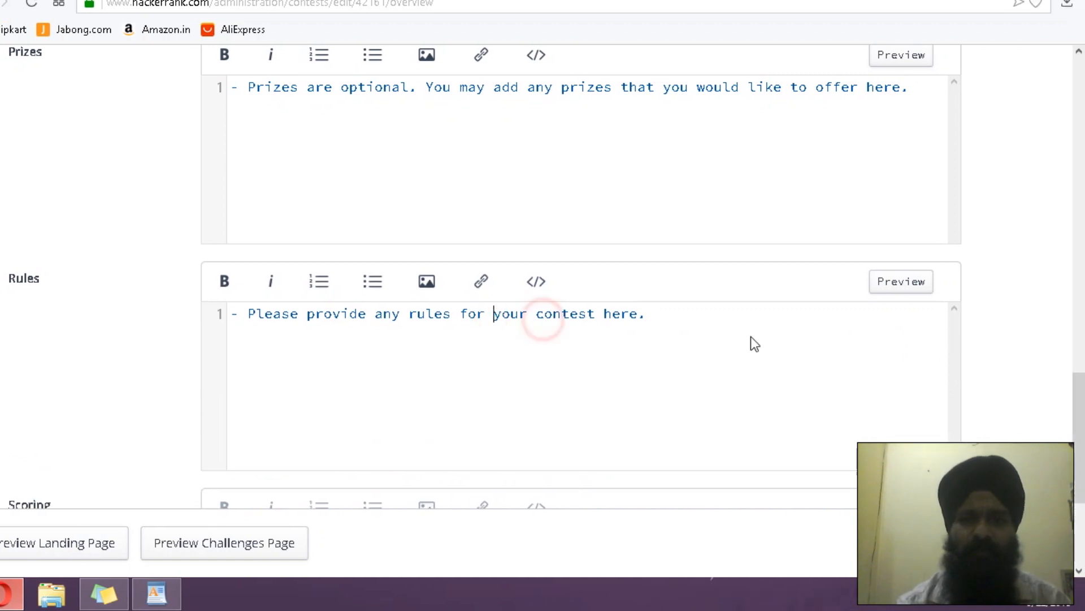
scroll("down", 3)
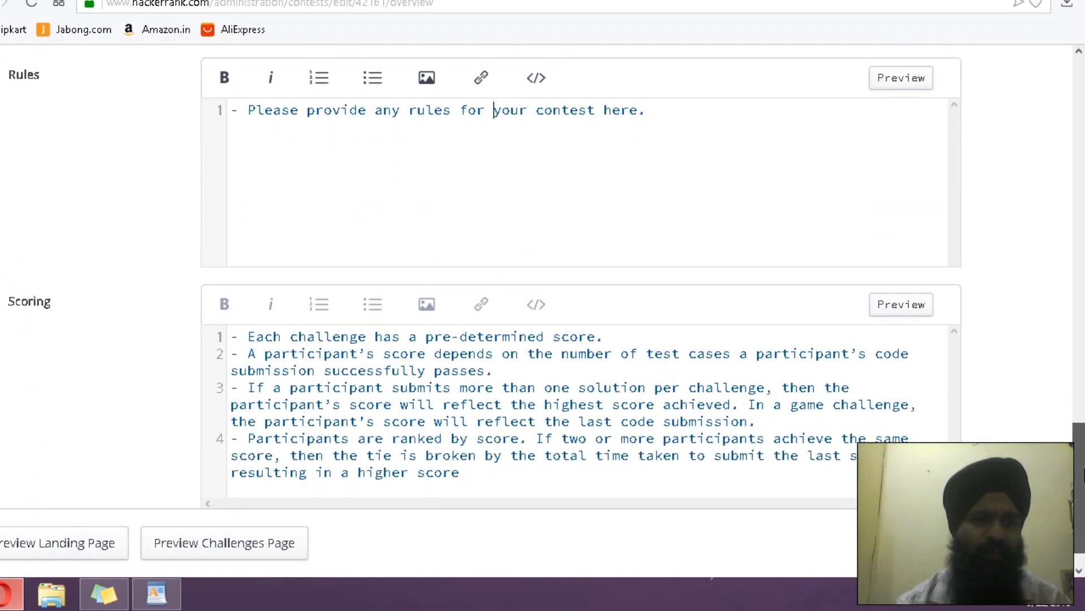
scroll("down", 3)
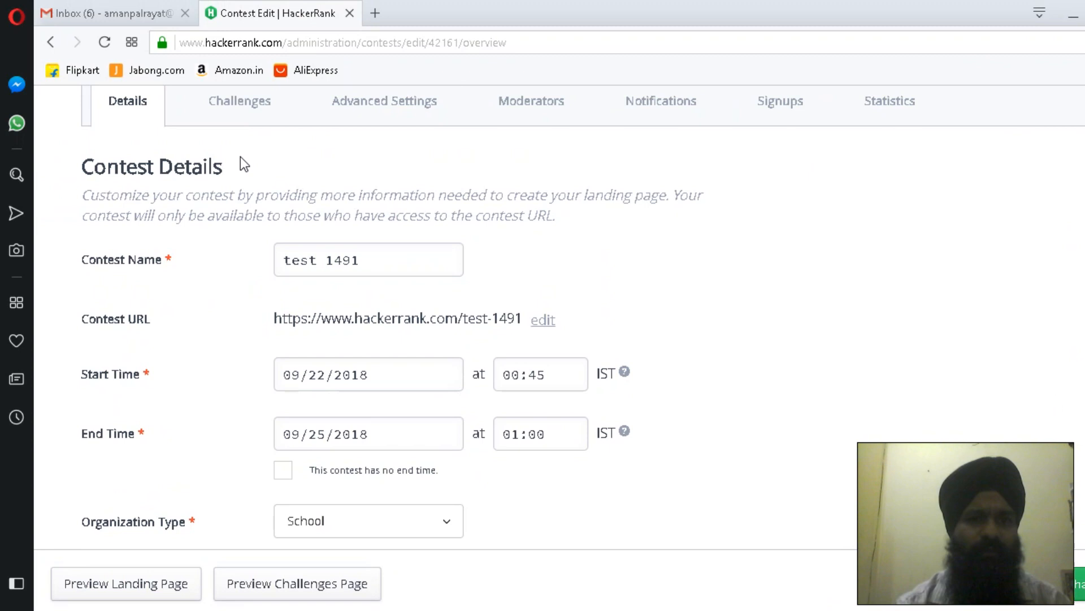
mouse_move(239, 101)
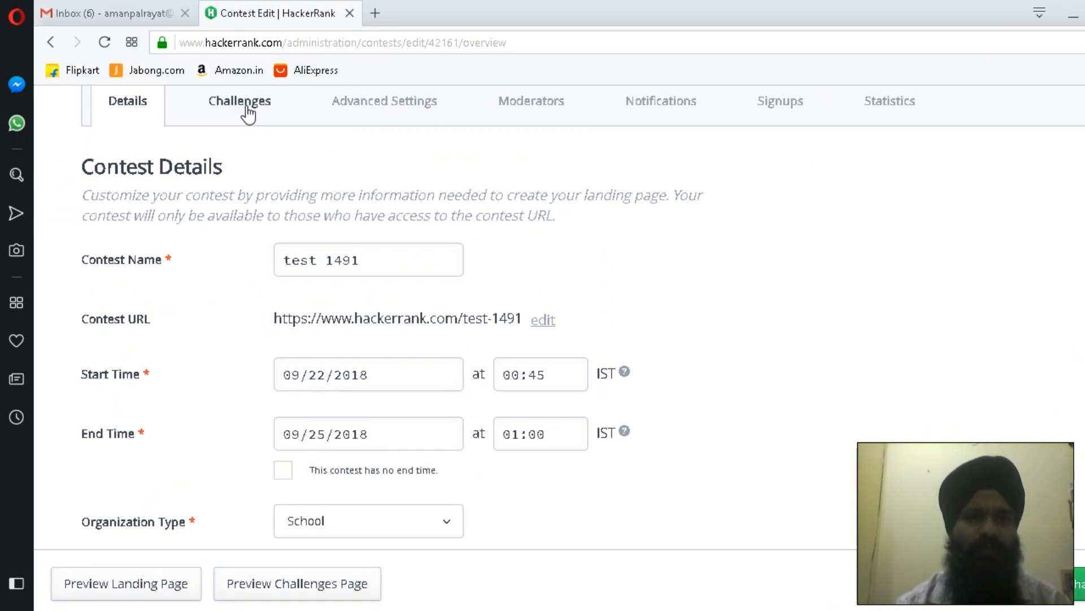
scroll("down", 3)
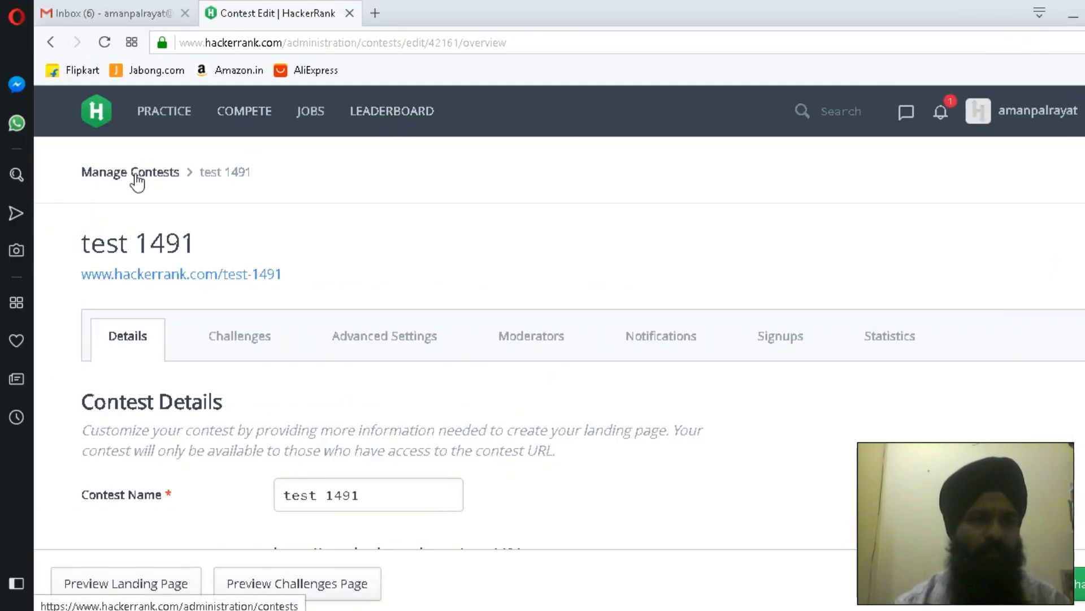
Return to Manage Contests, view the empty challenges list, and switch to the WordPad age notes.
left_click(129, 172)
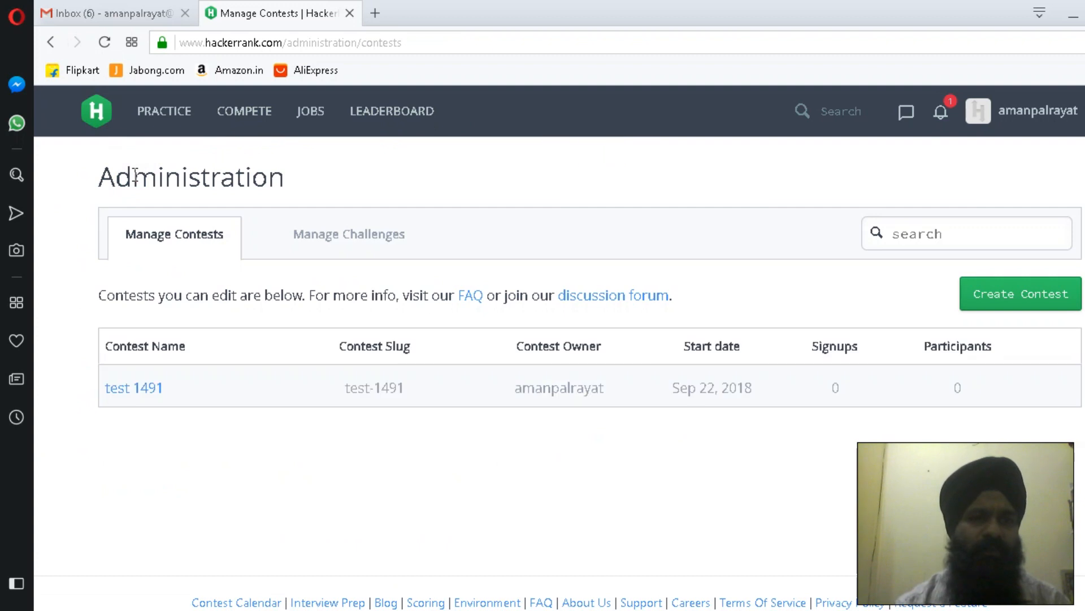
left_click(349, 234)
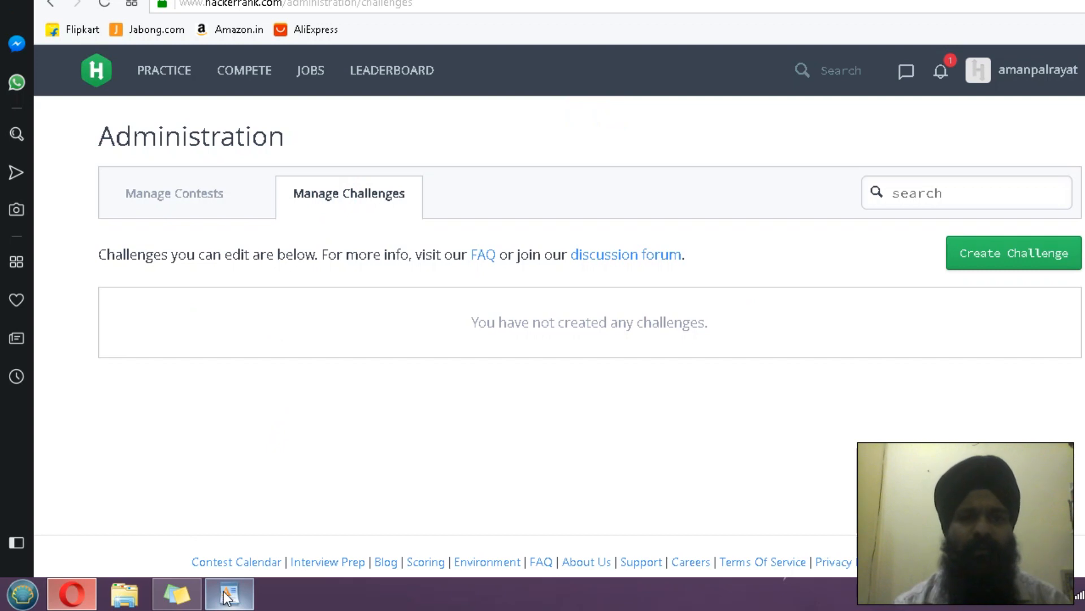
left_click(228, 593)
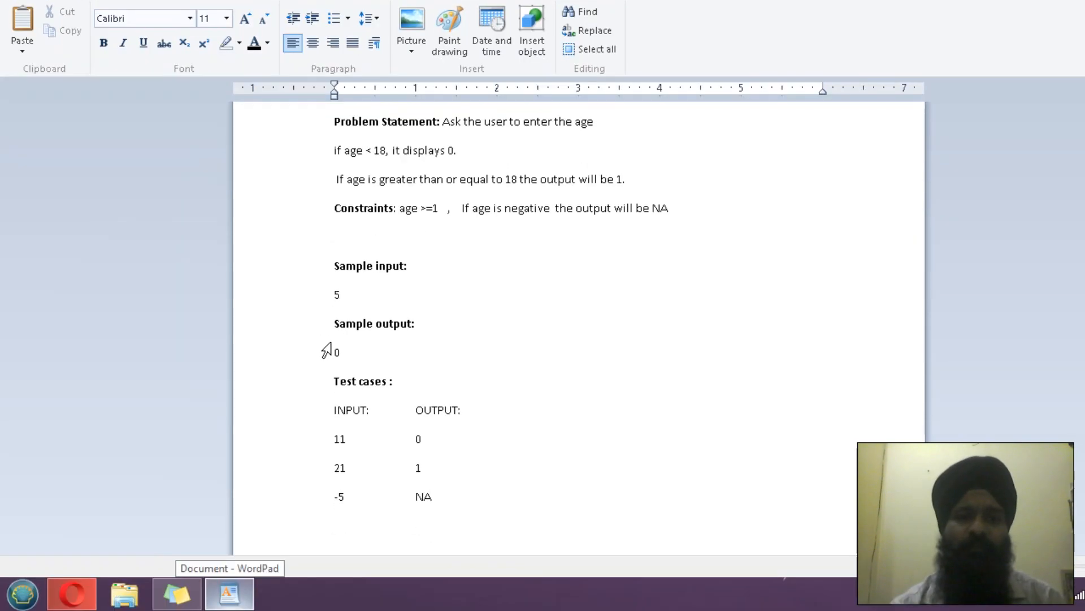
mouse_move(326, 386)
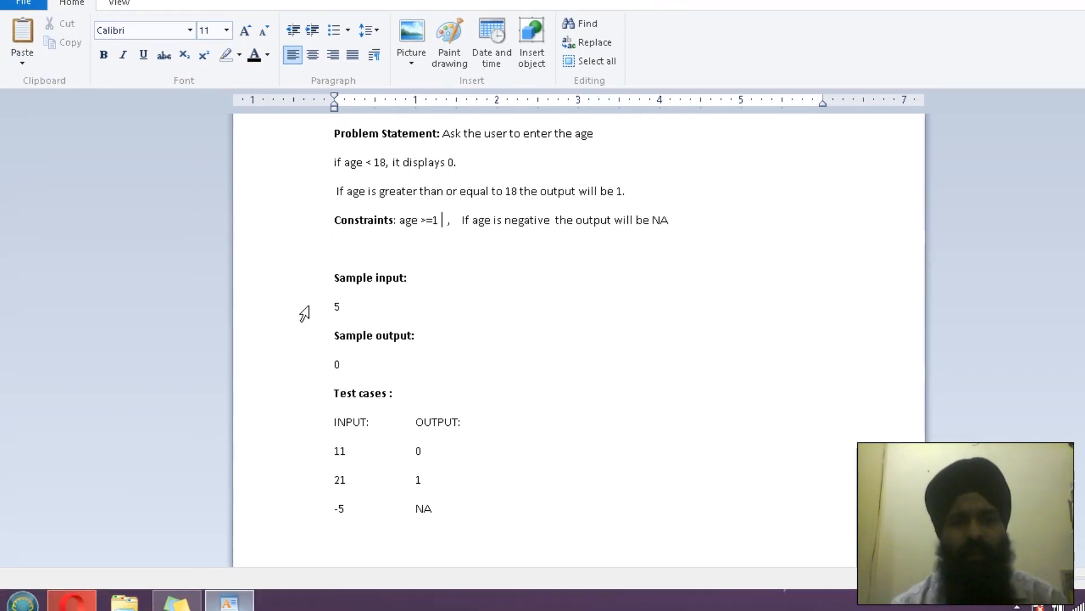
Select the sample input and output lines in the WordPad notes.
left_click_drag(335, 278, 336, 364)
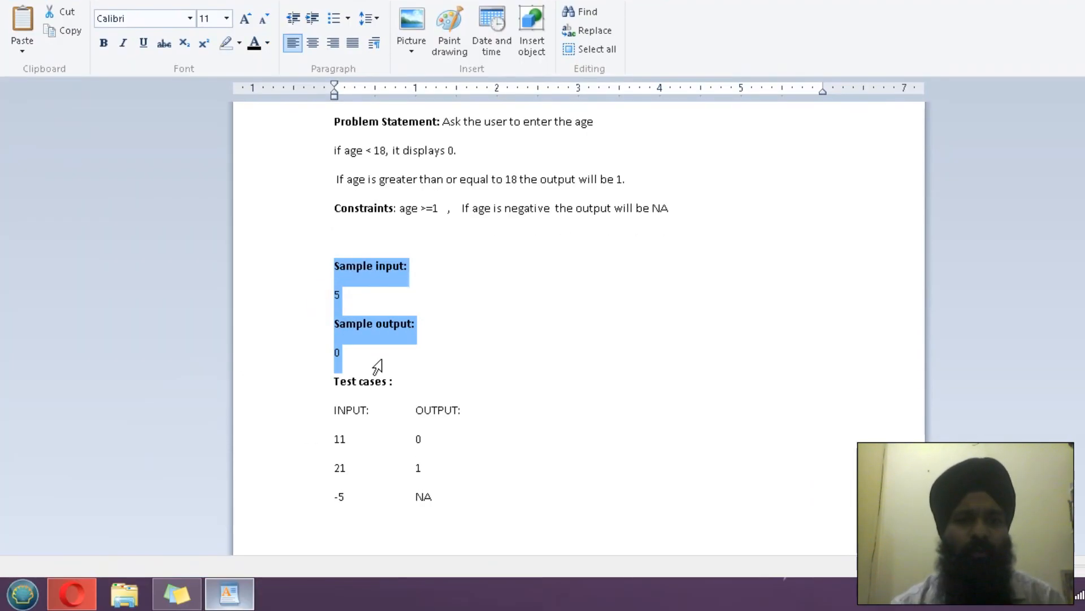
mouse_move(385, 364)
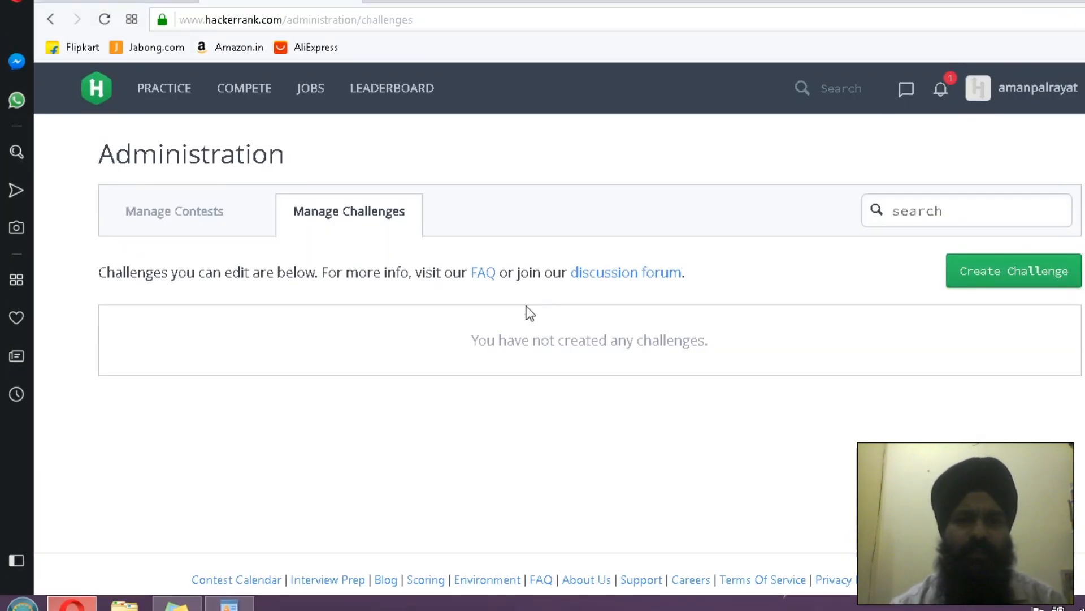
Create a challenge named 'qus' with the description 'sample question'.
left_click(1011, 270)
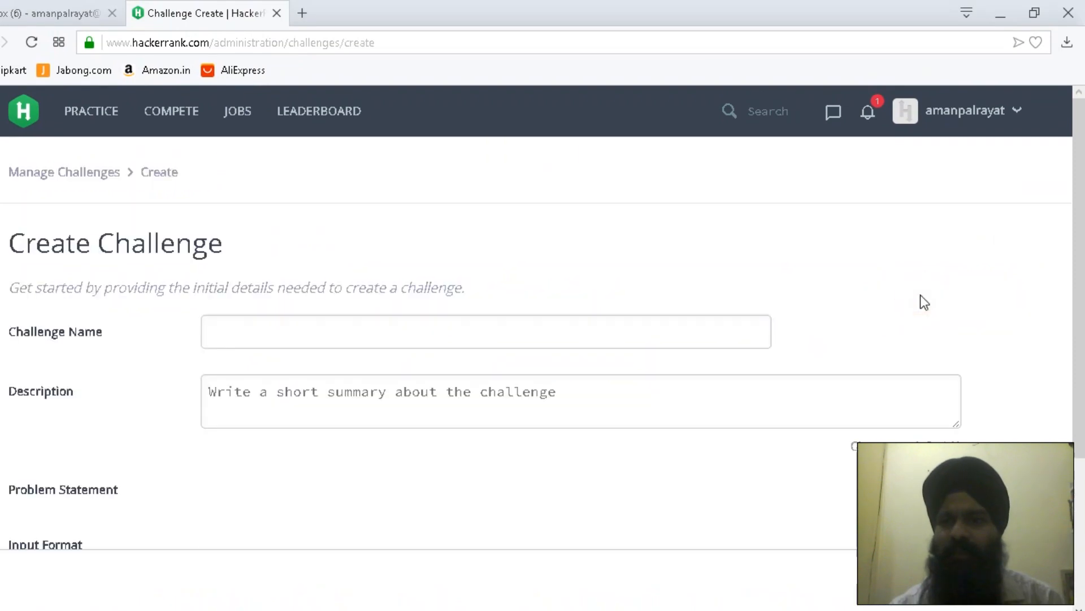
left_click(485, 331)
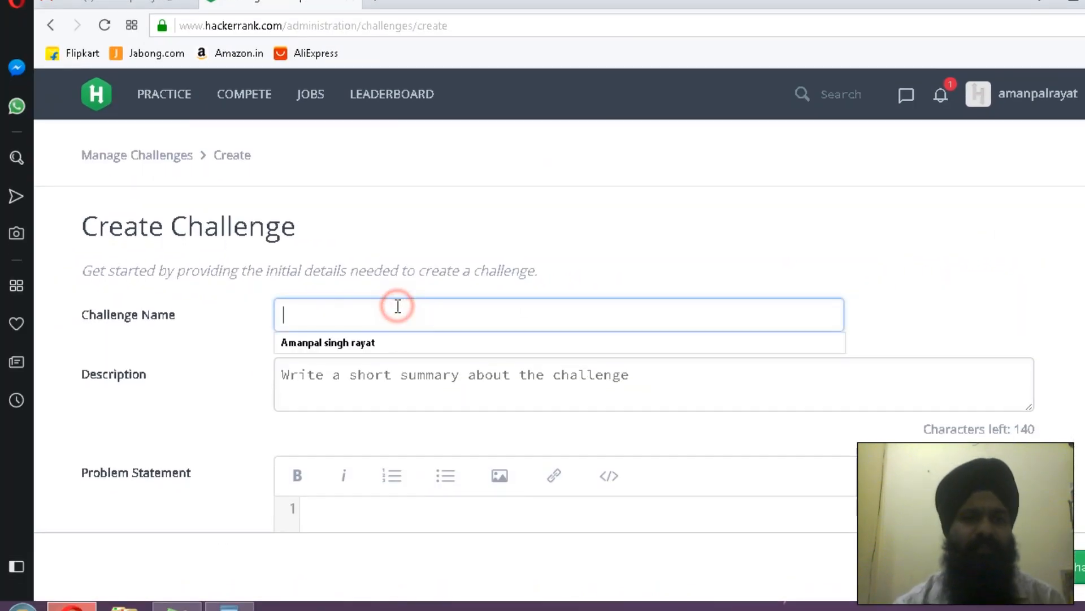
type("q")
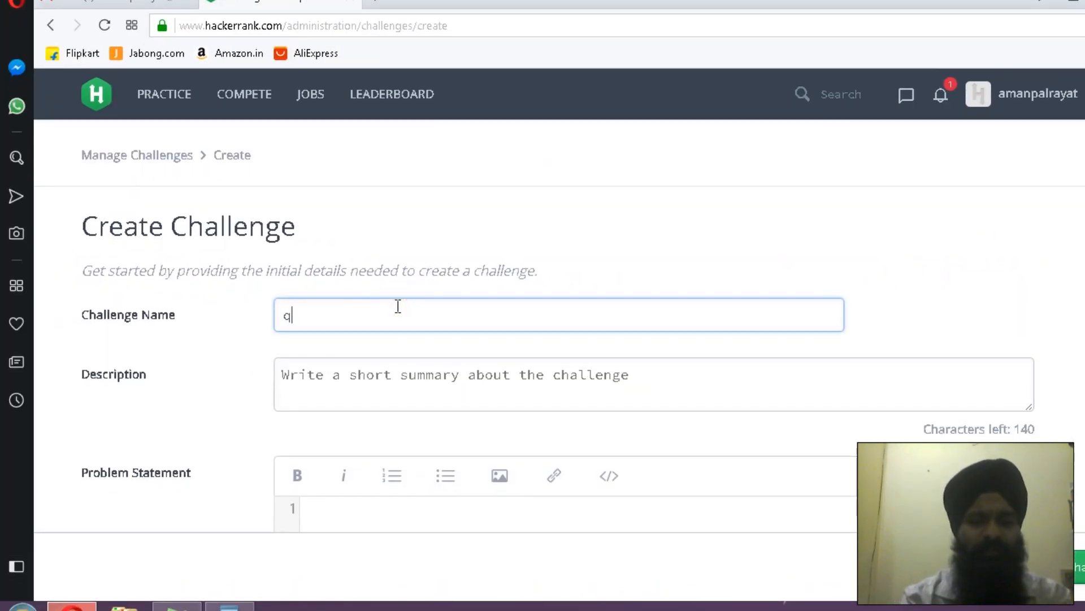
type("us")
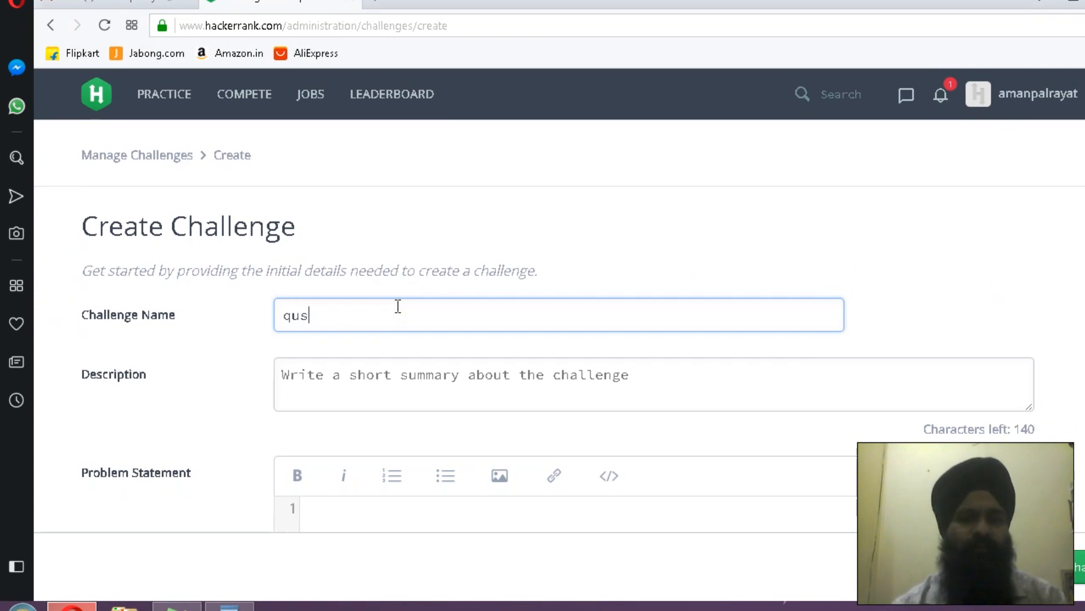
scroll("down", 3)
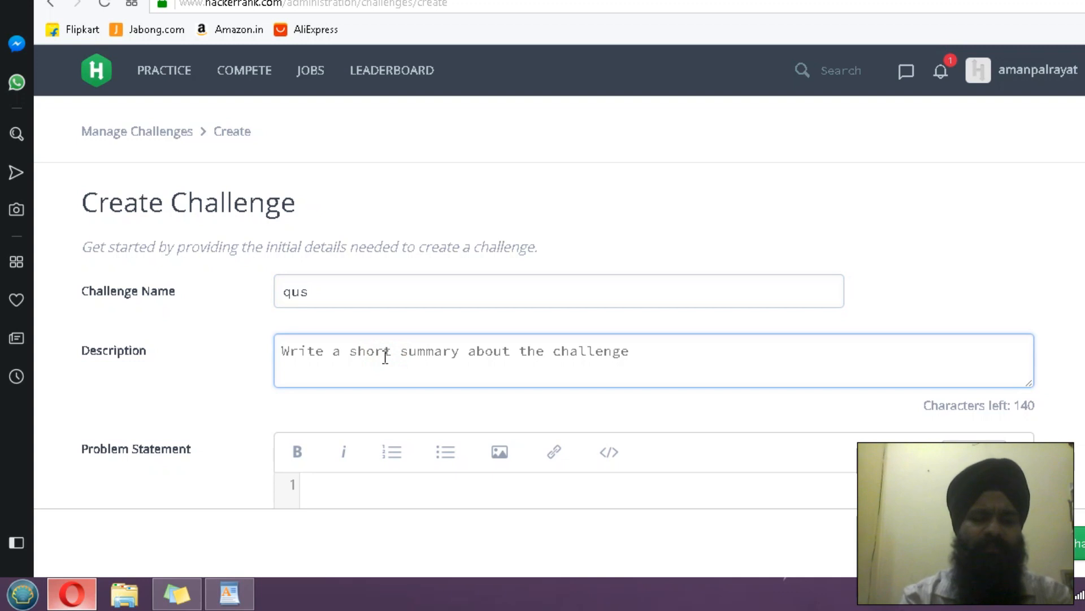
type("sample")
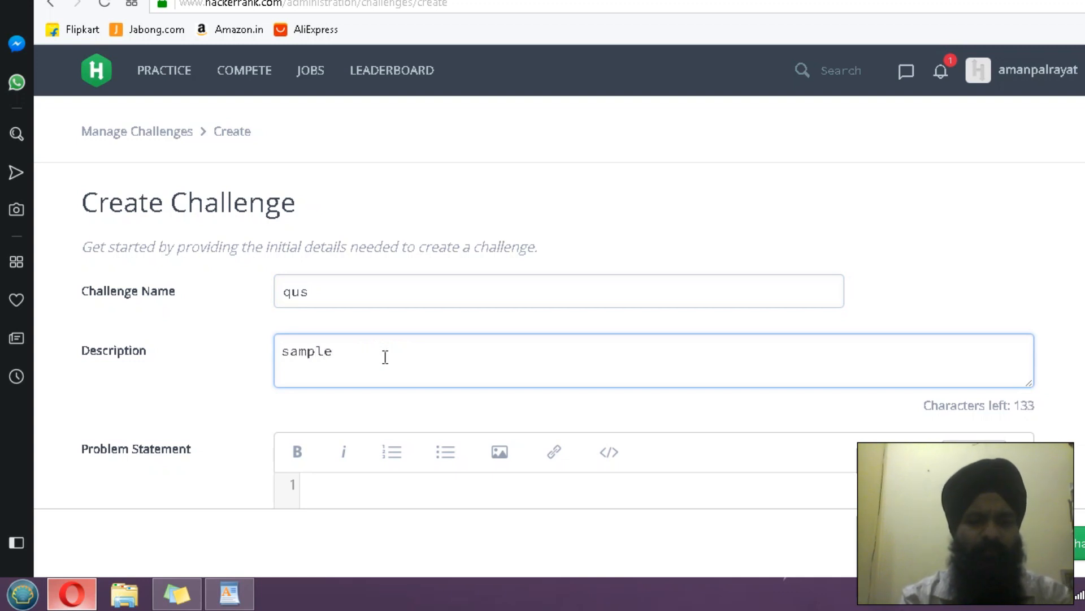
type("question")
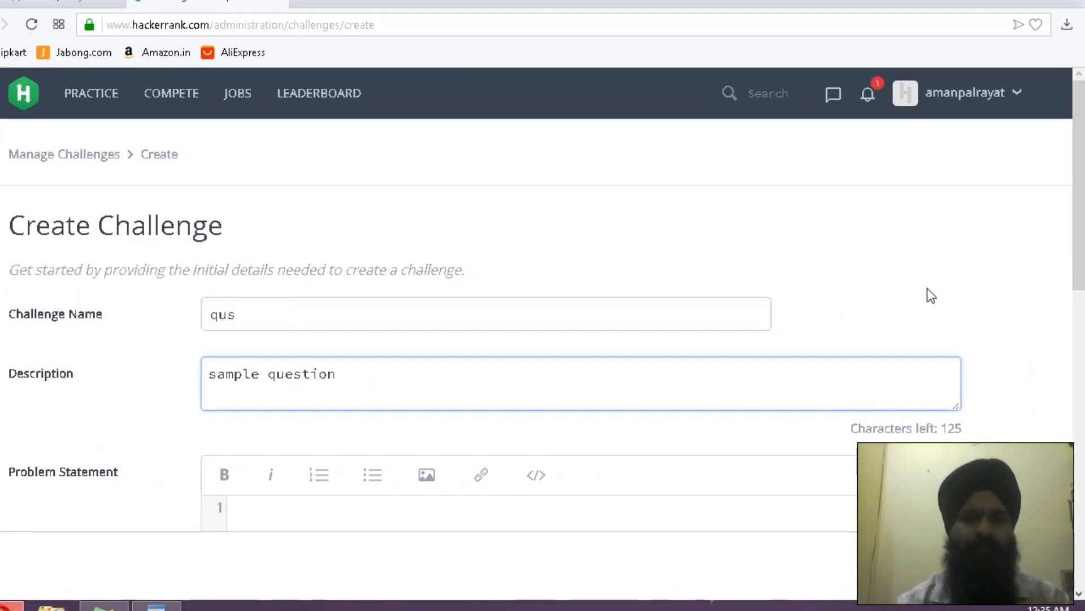
scroll("down", 3)
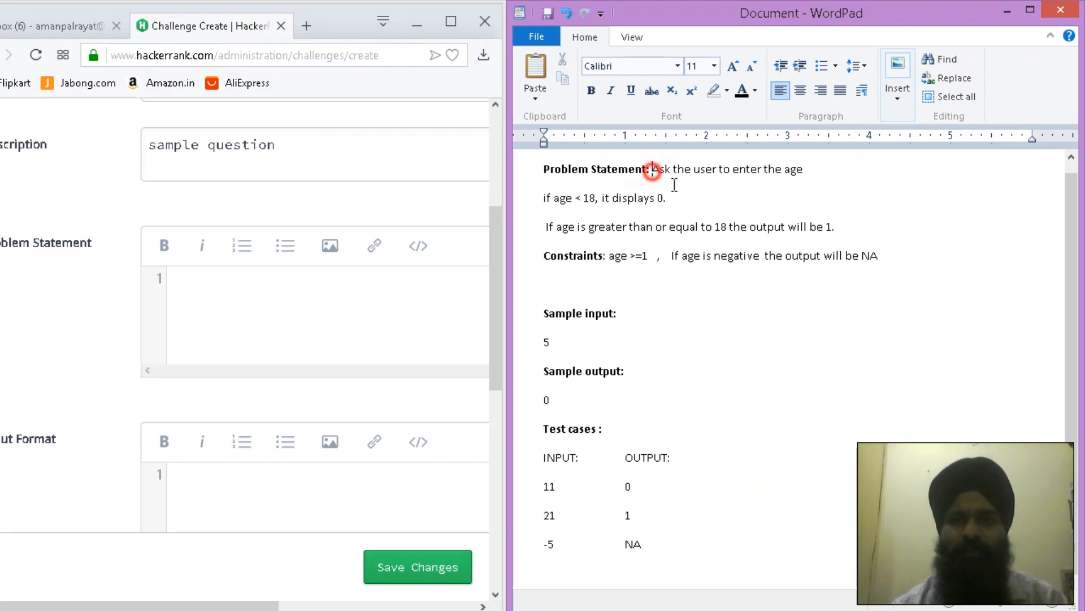
Paste the age problem statement, input format, constraints and output format; search a 'progra' tag.
left_click_drag(651, 169, 869, 234)
type("5")
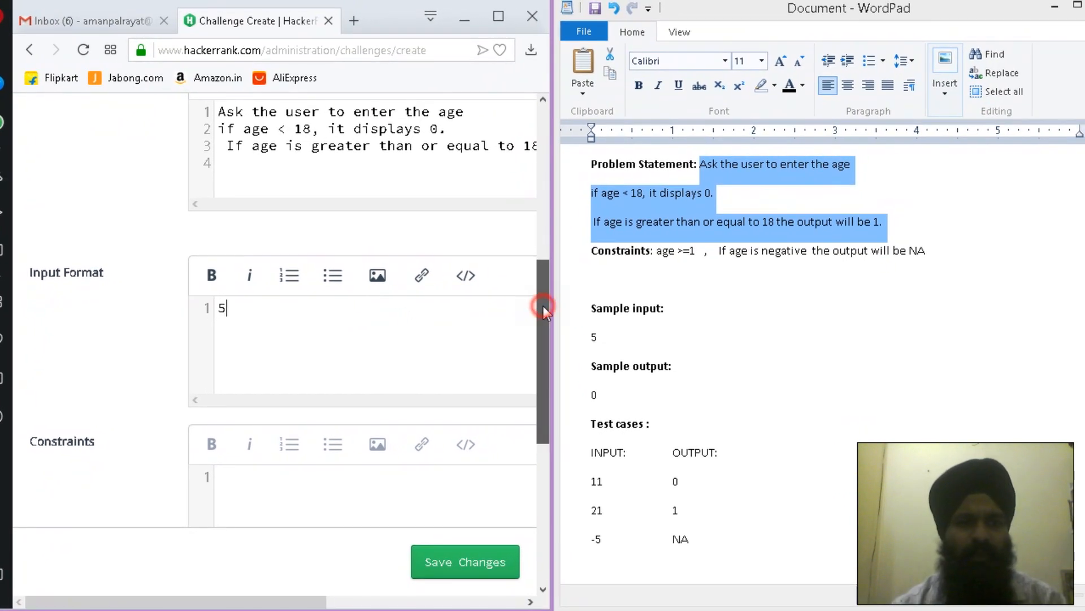
scroll("down", 3)
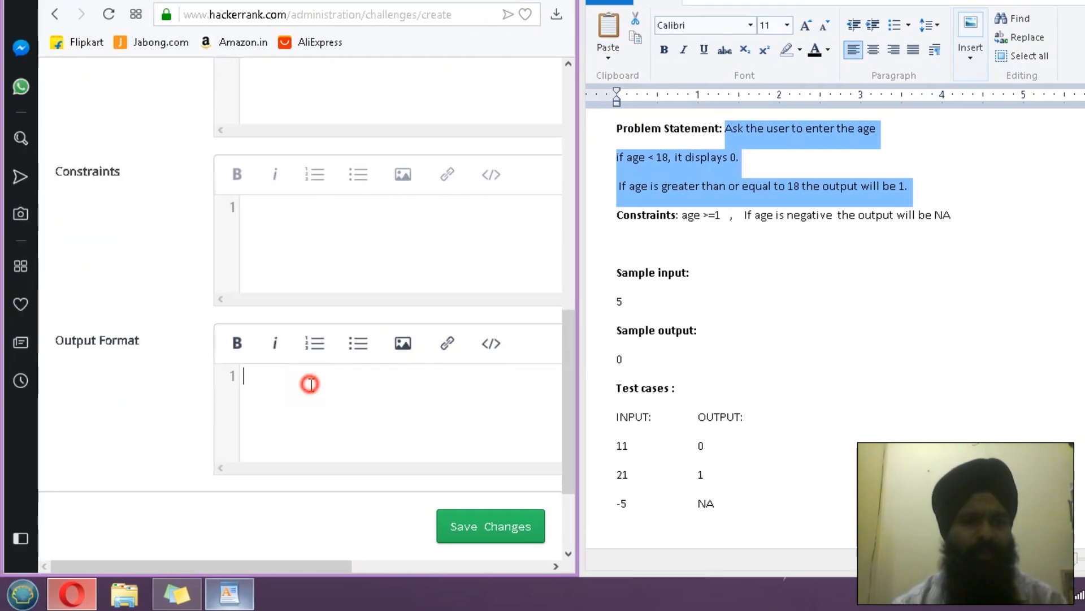
type("0")
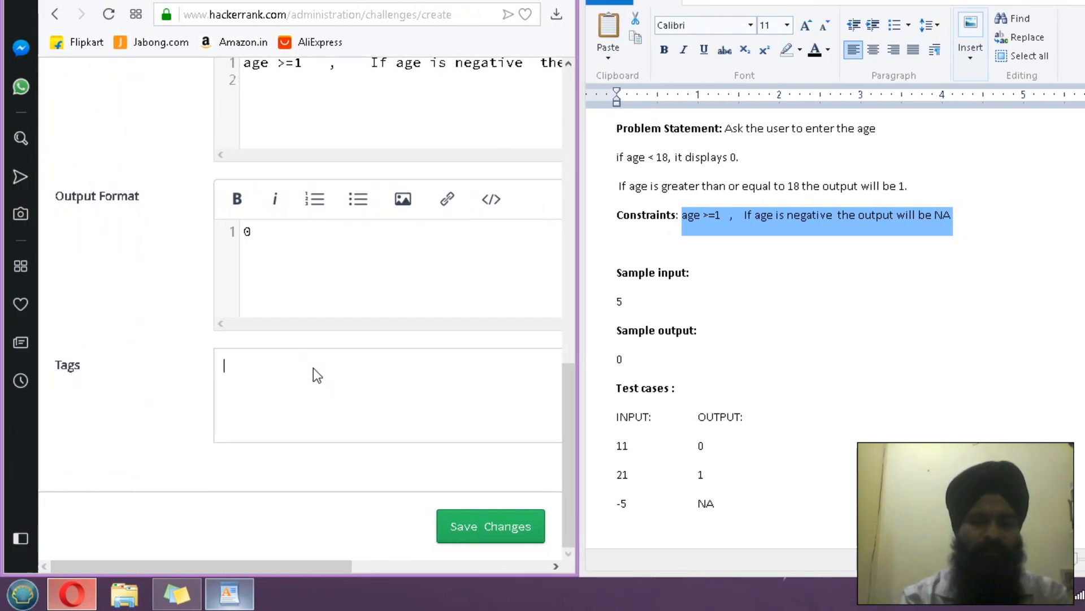
type("progra")
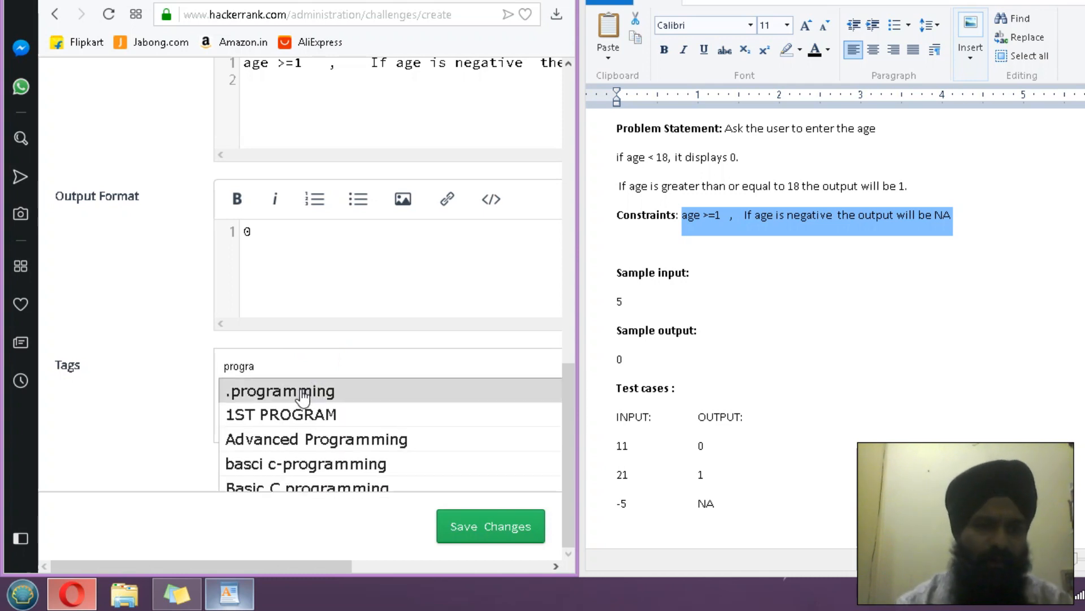
Tag the qus challenge with '.programming' and save the changes.
left_click(280, 391)
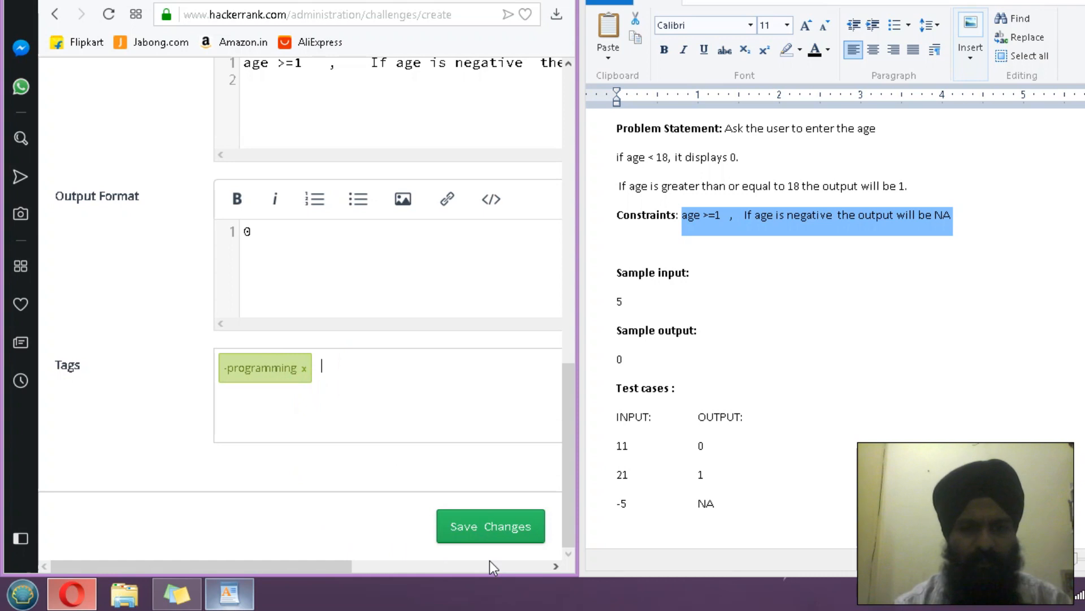
left_click(490, 526)
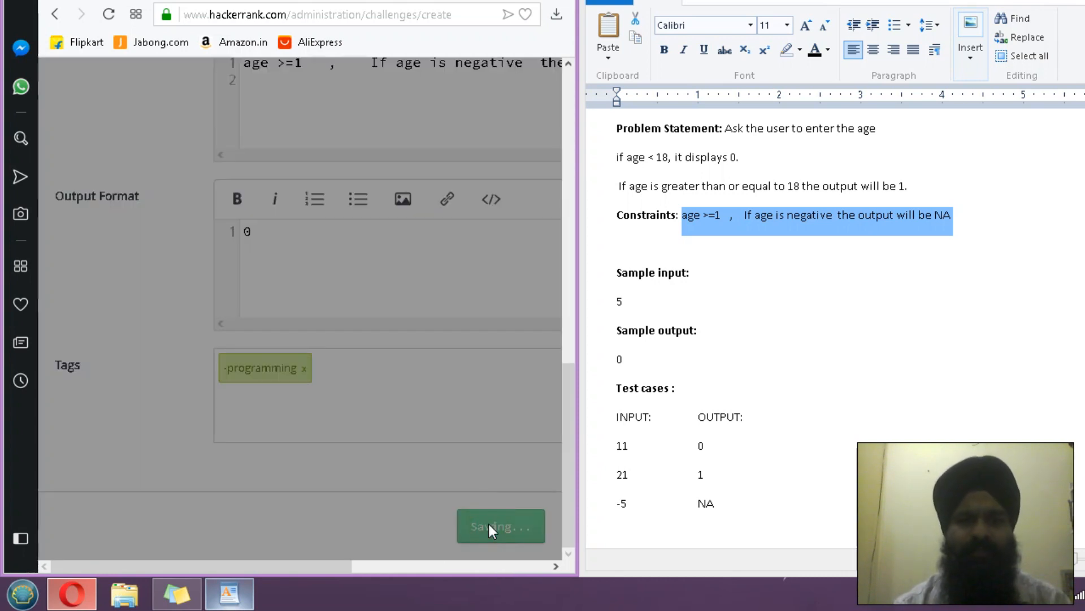
left_click(499, 526)
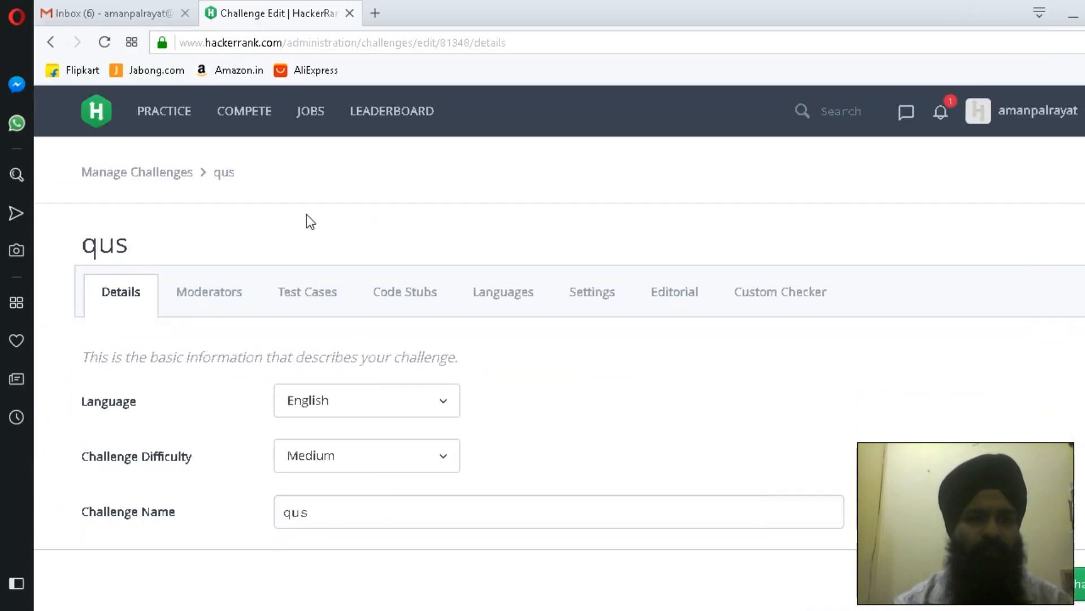
Add a test case to qus with input 8 and expected output 0.
left_click(306, 292)
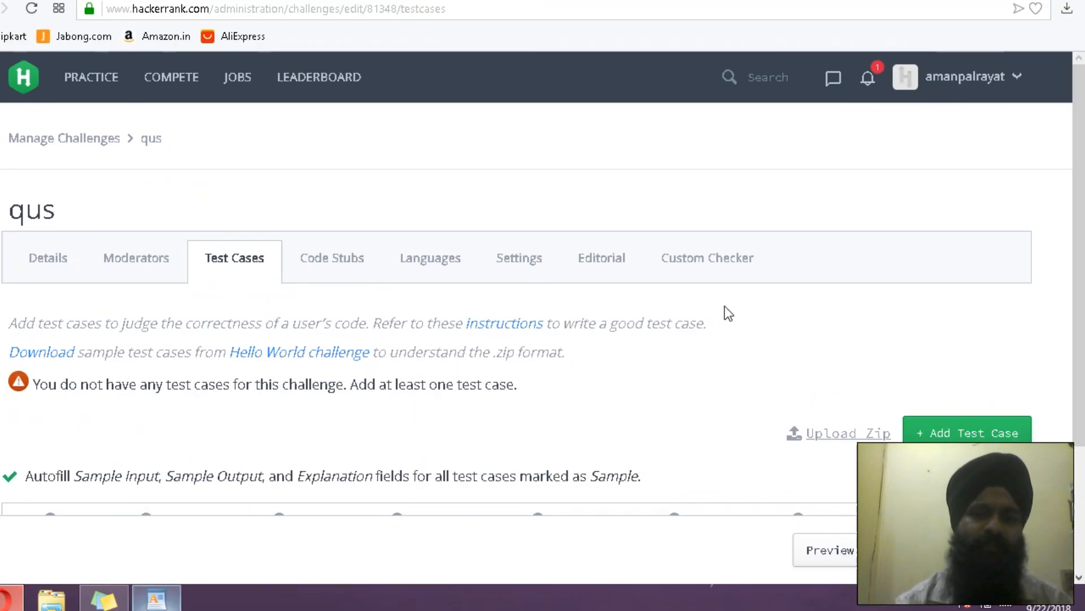
scroll("down", 3)
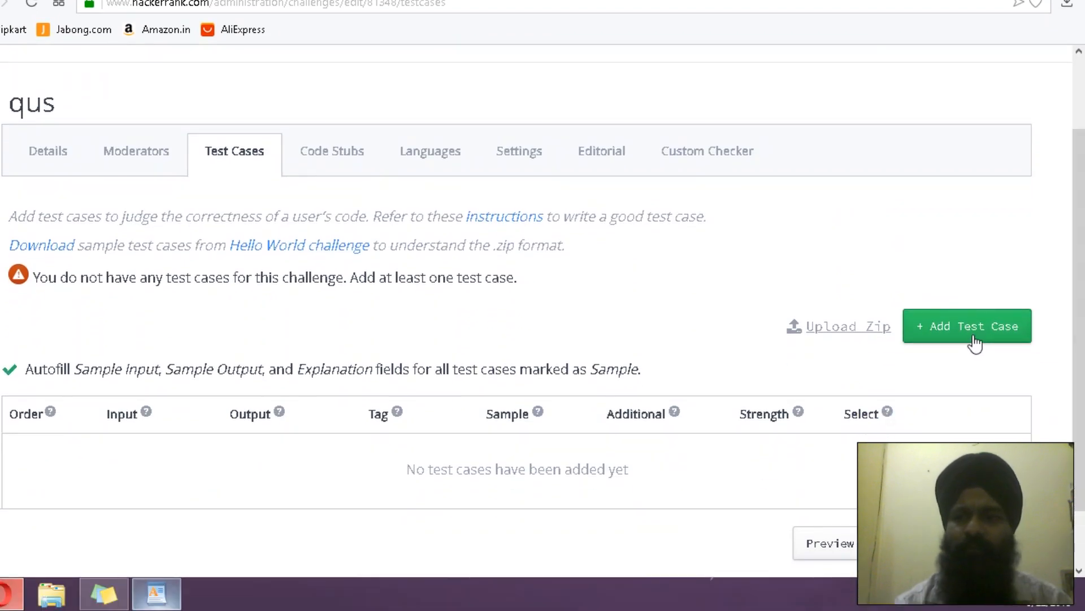
left_click(966, 326)
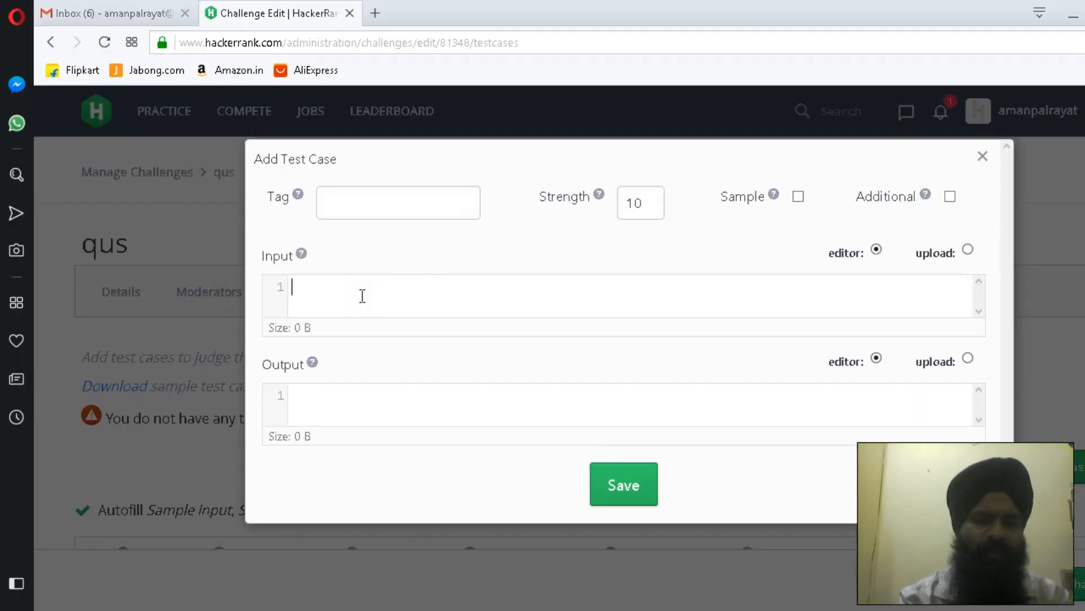
type("8")
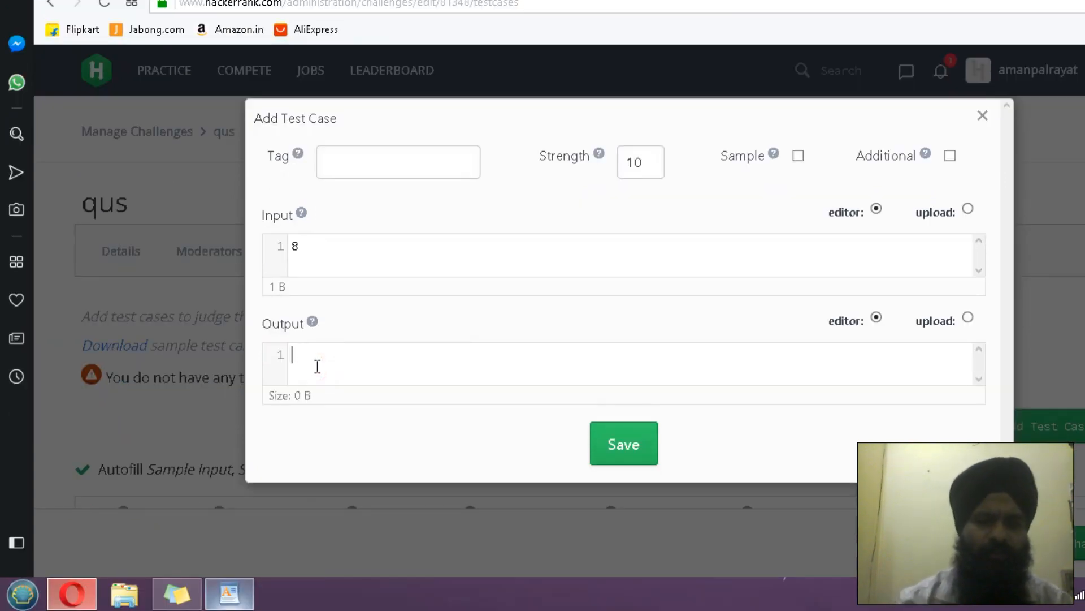
type("0")
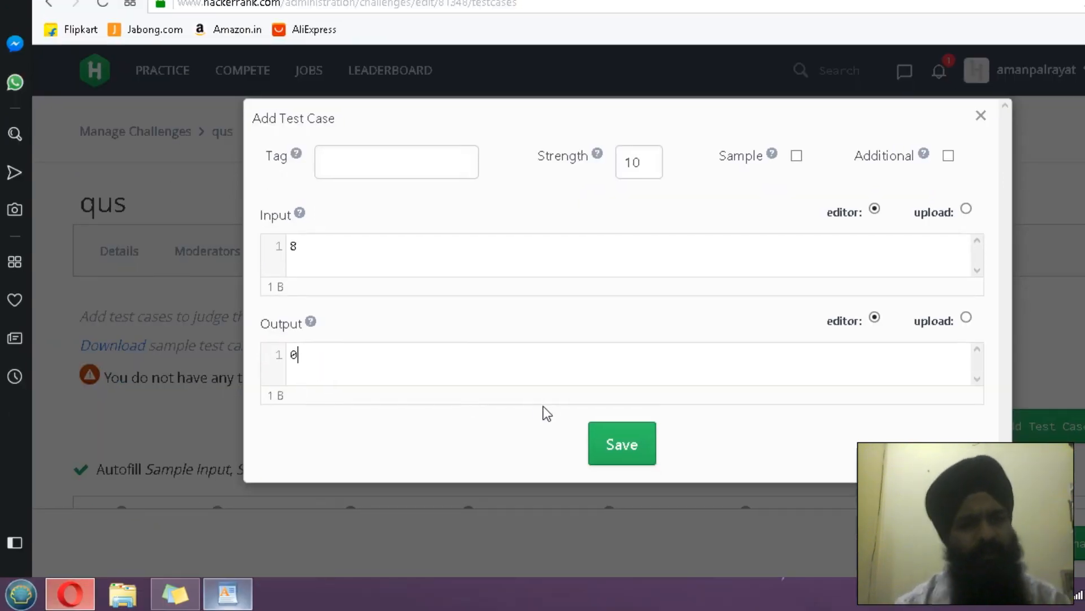
left_click(622, 444)
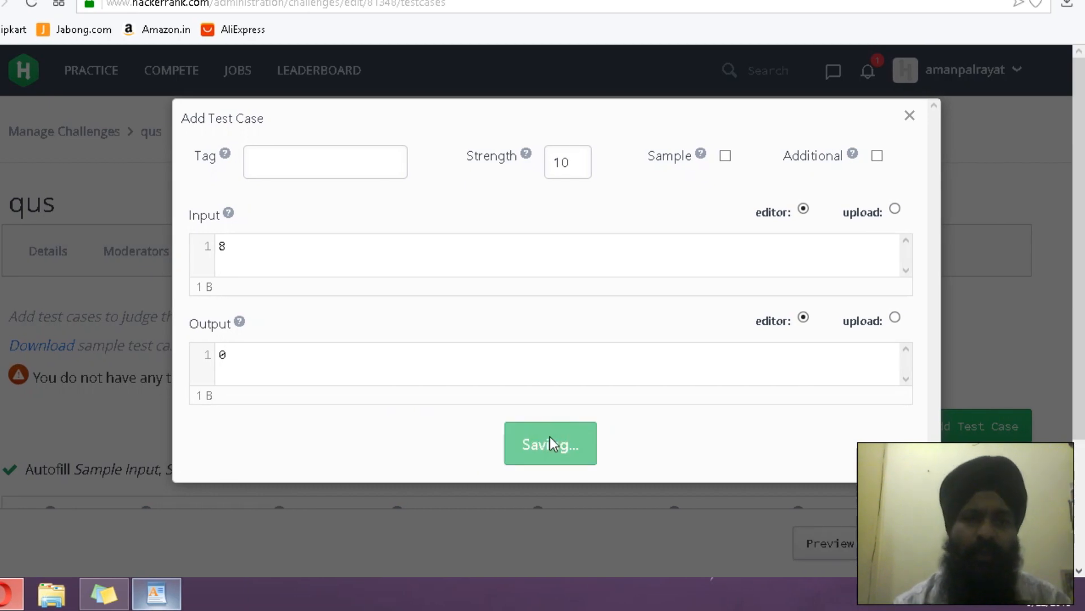
left_click(549, 443)
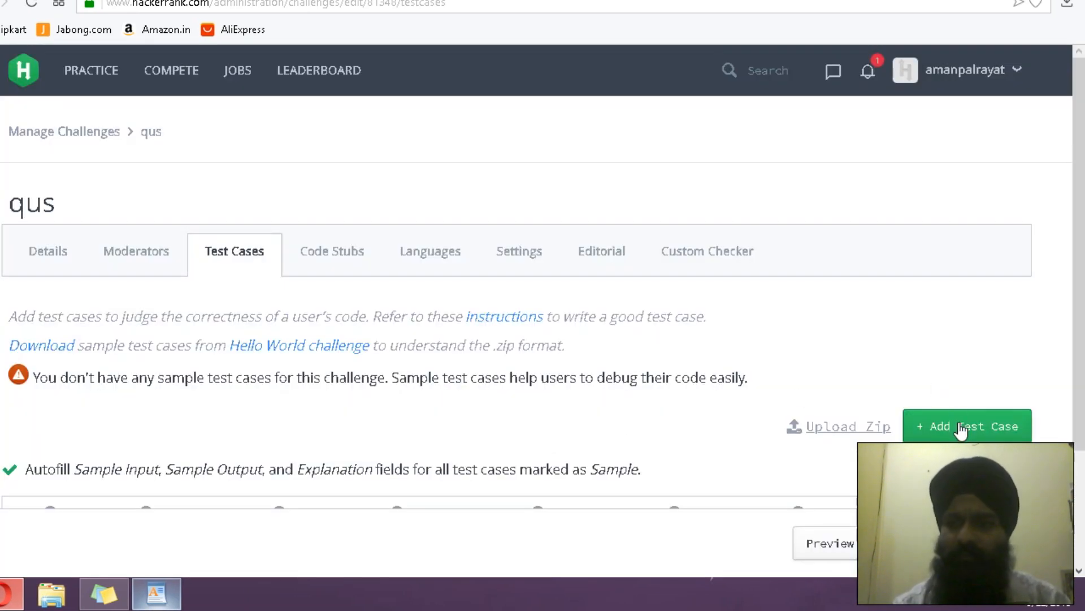
Add test cases with input 22, and with input -6 and output NA.
left_click(967, 425)
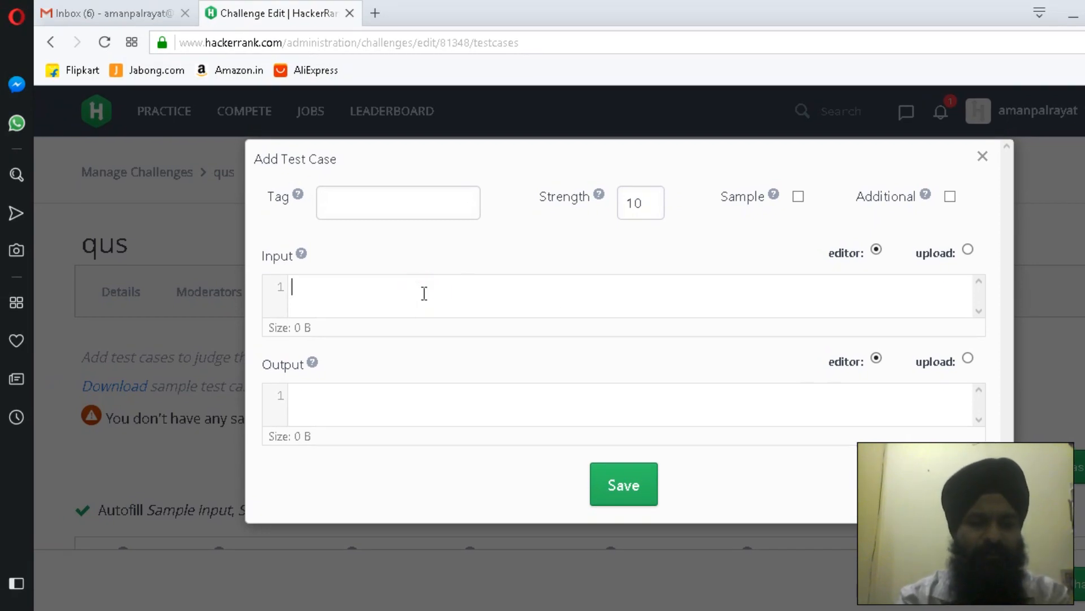
type("22")
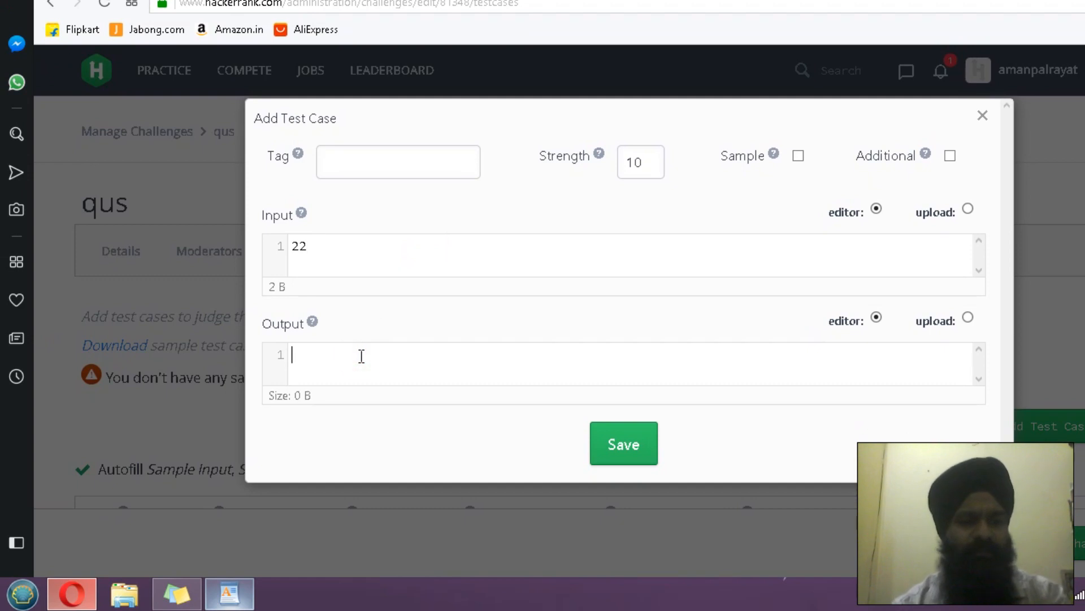
left_click(623, 443)
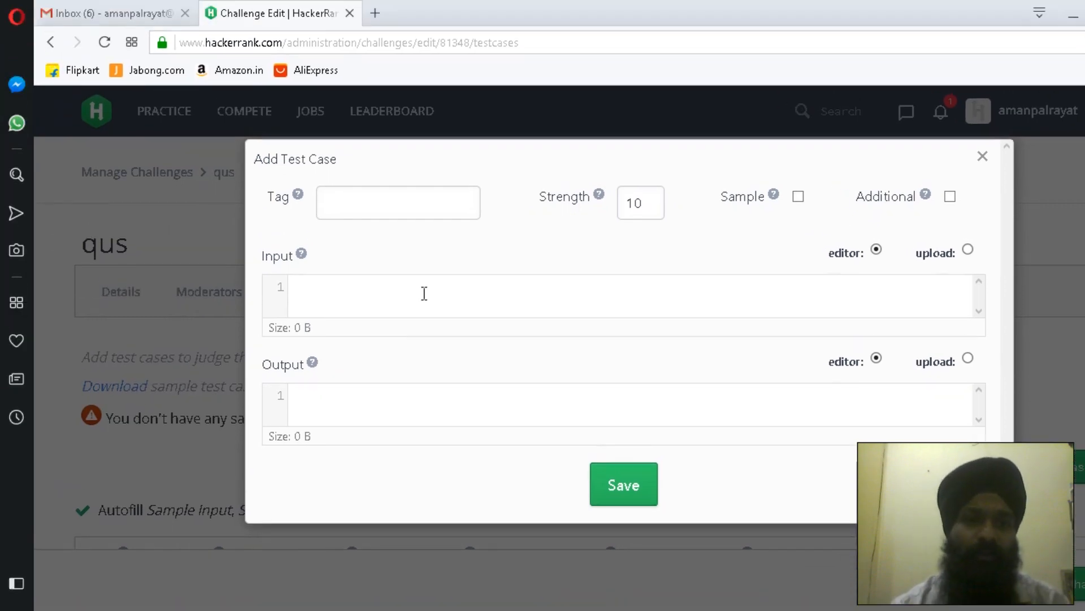
type("-6")
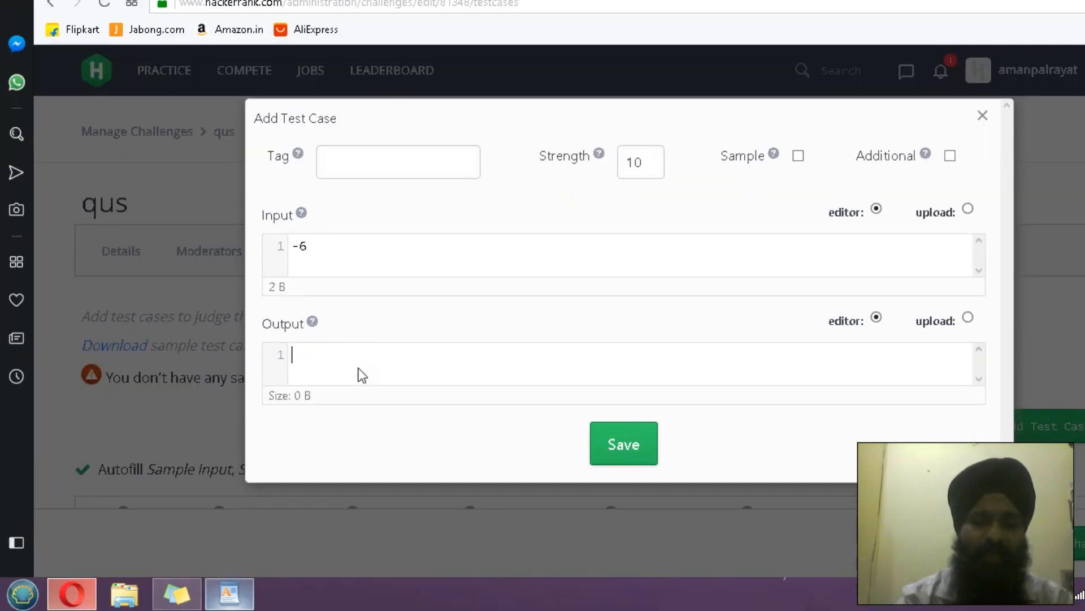
type("NA")
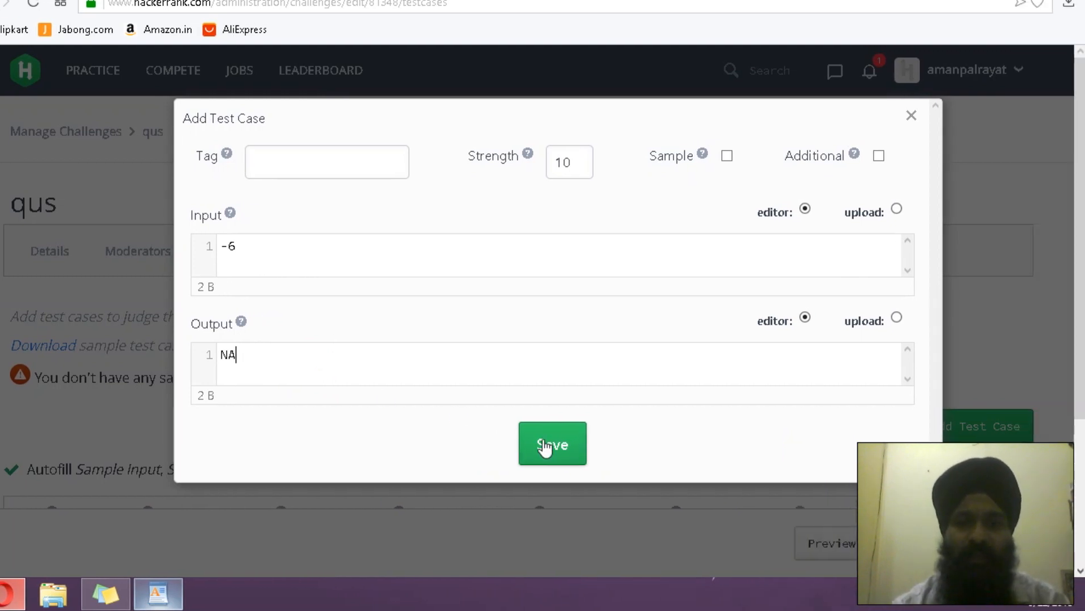
left_click(552, 443)
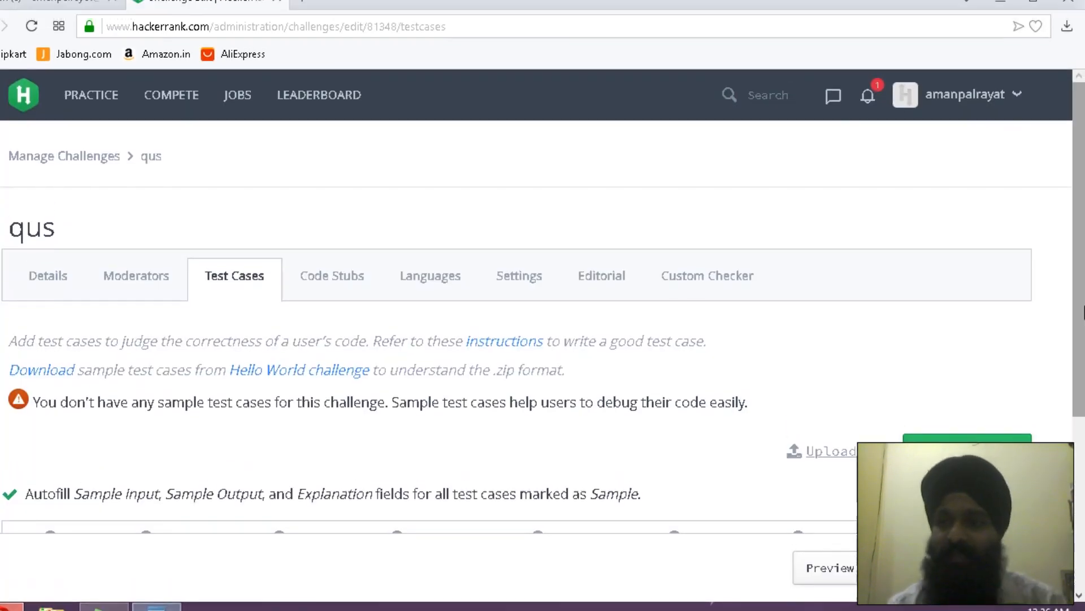
scroll("down", 3)
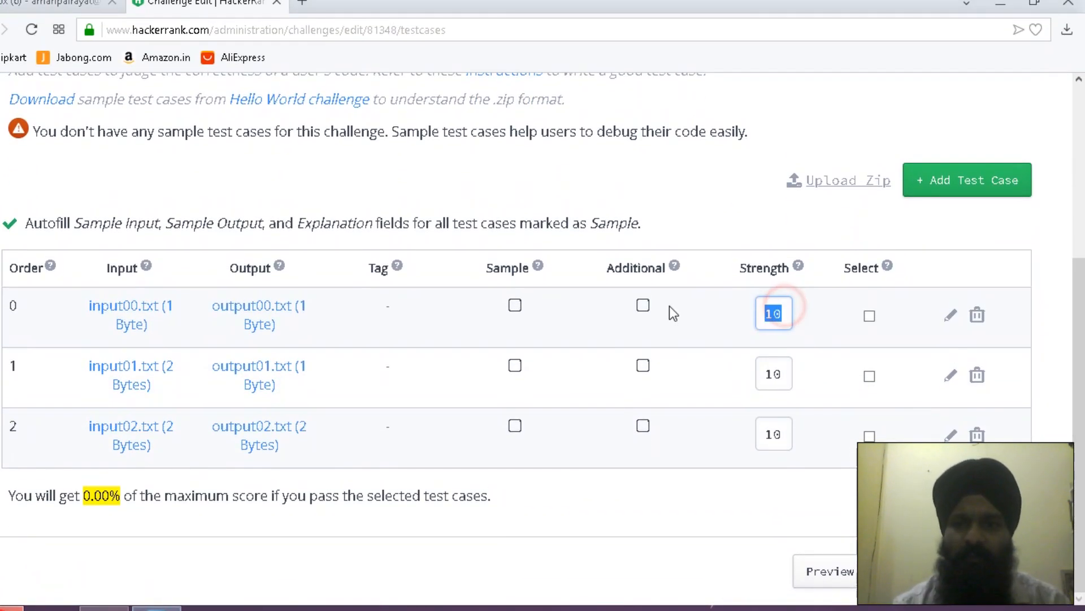
Change the test case Strength values from 10 to 5 and tick Select boxes for the score preview.
type("5")
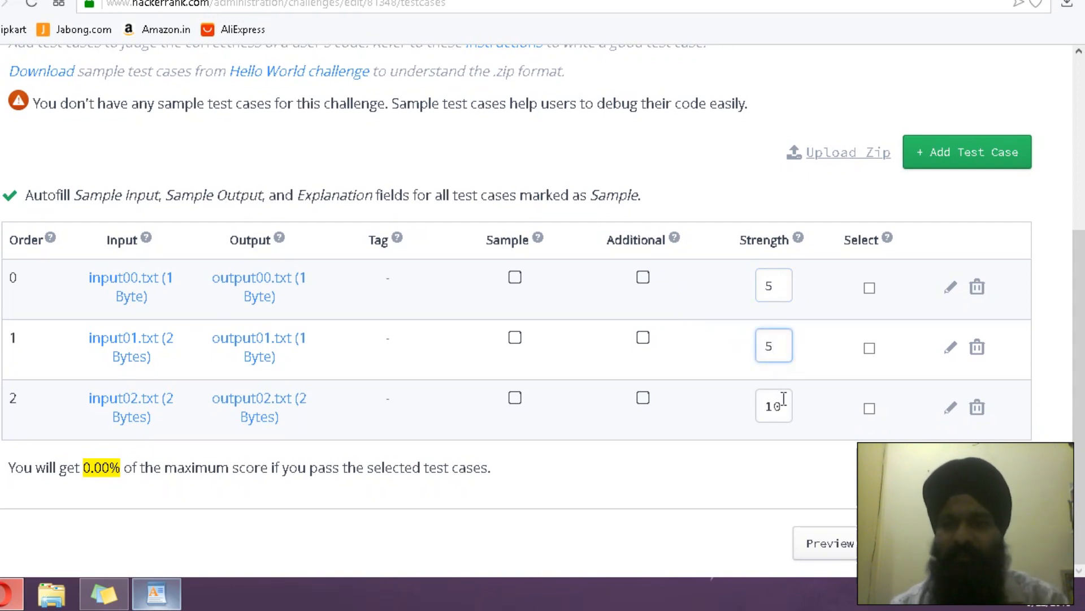
type("5")
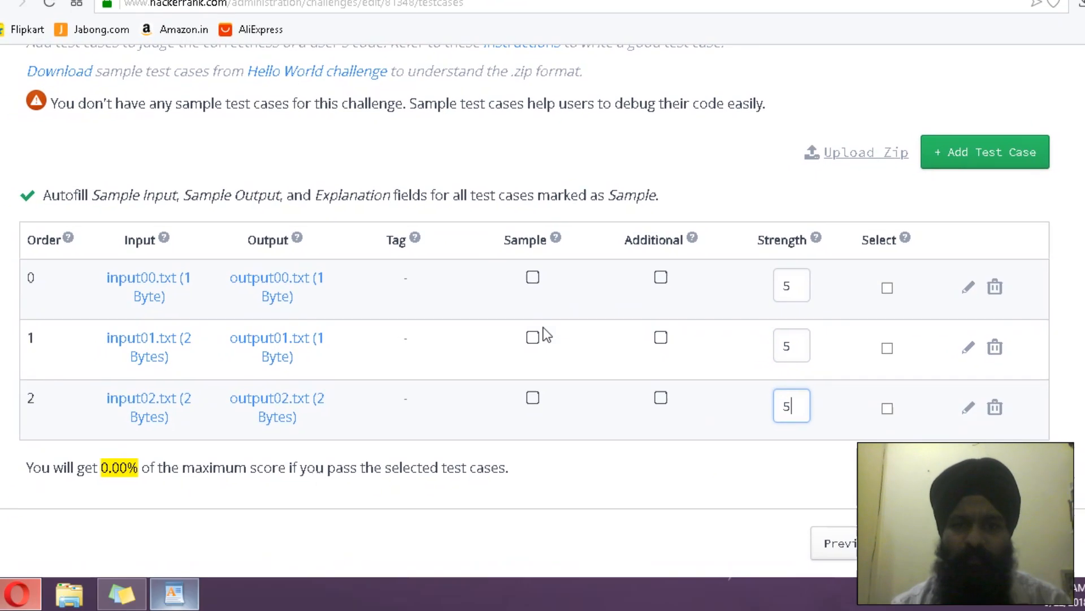
left_click(868, 306)
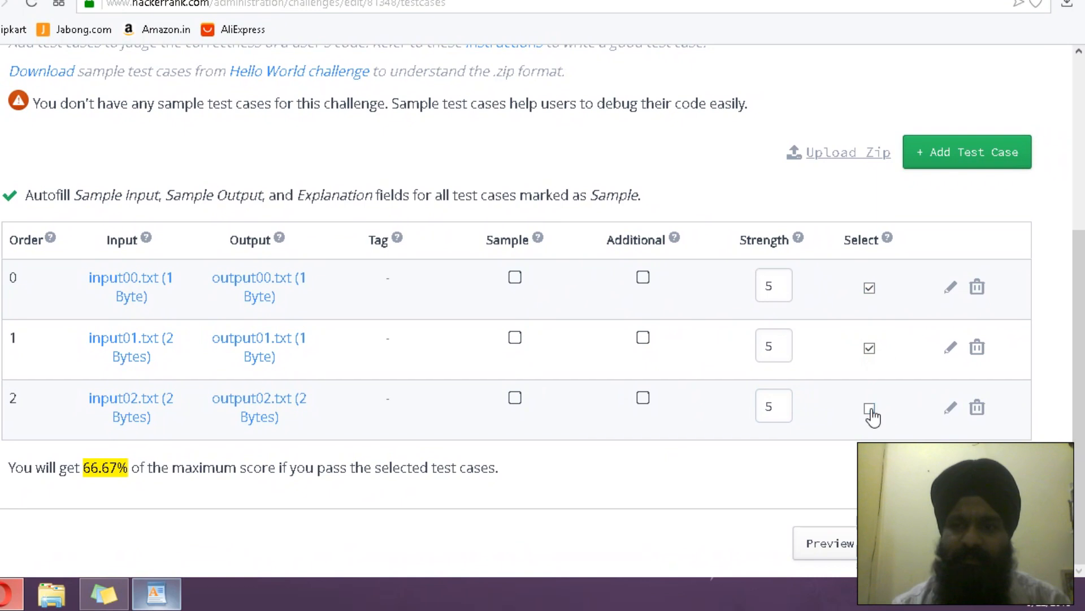
left_click(870, 408)
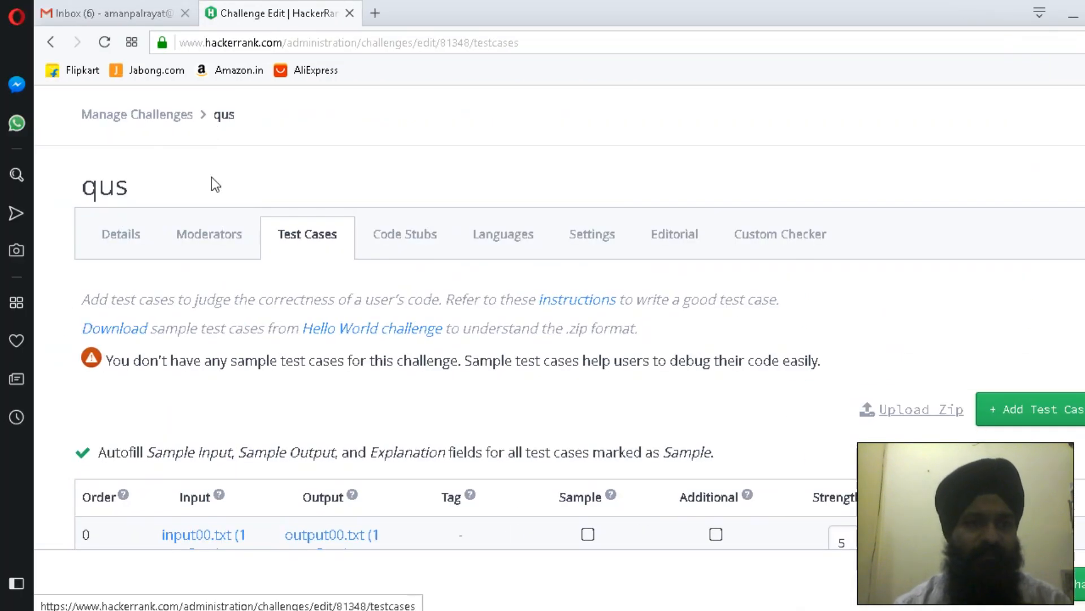
Go from Manage Challenges to Manage Contests, open test 1491's Challenges, saving pending changes.
left_click(136, 114)
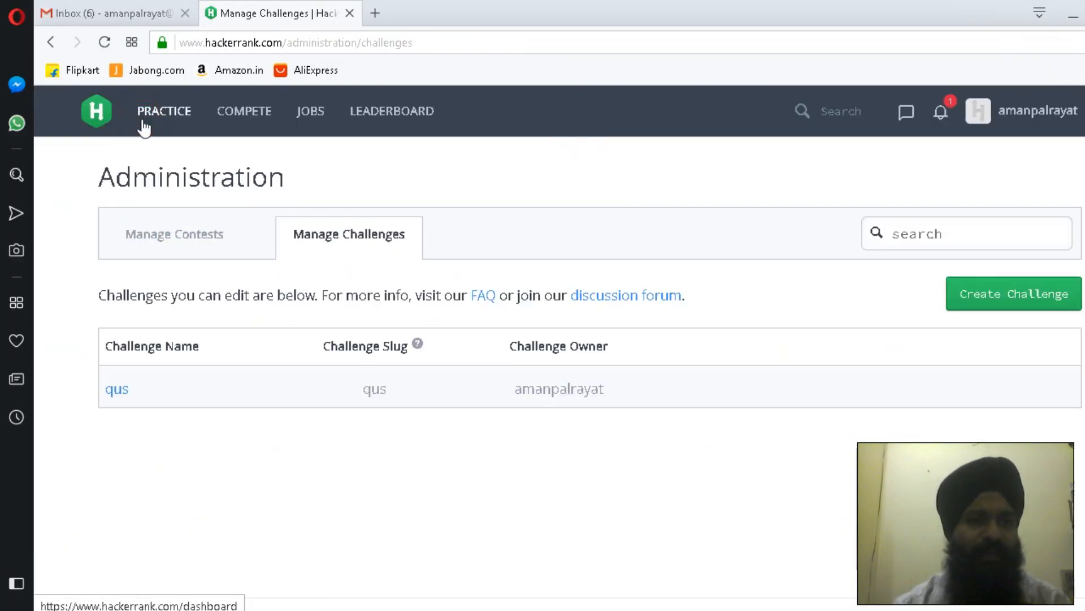
left_click(175, 234)
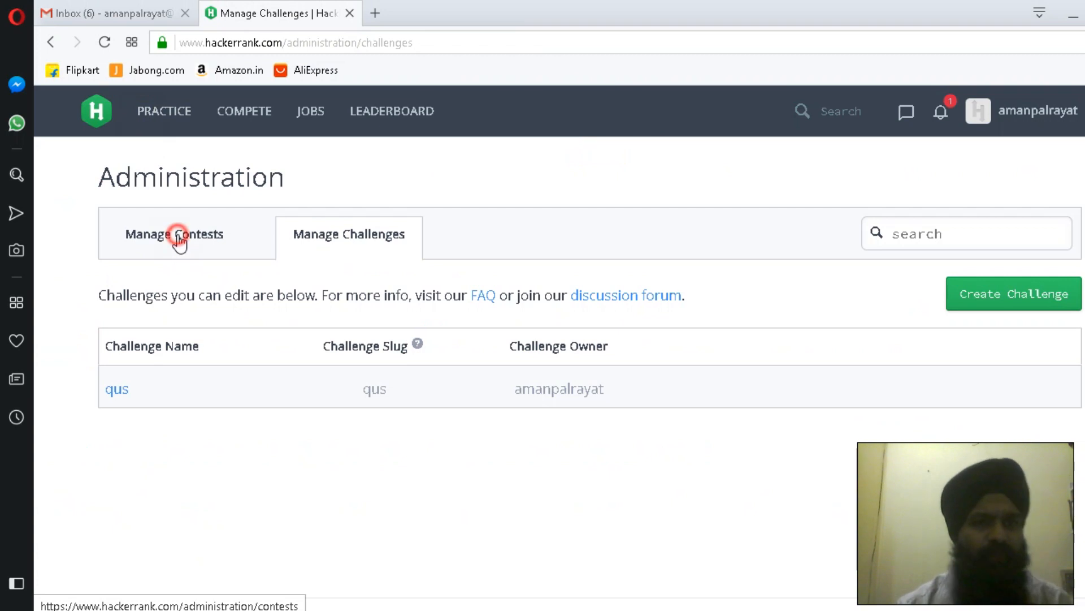
left_click(173, 234)
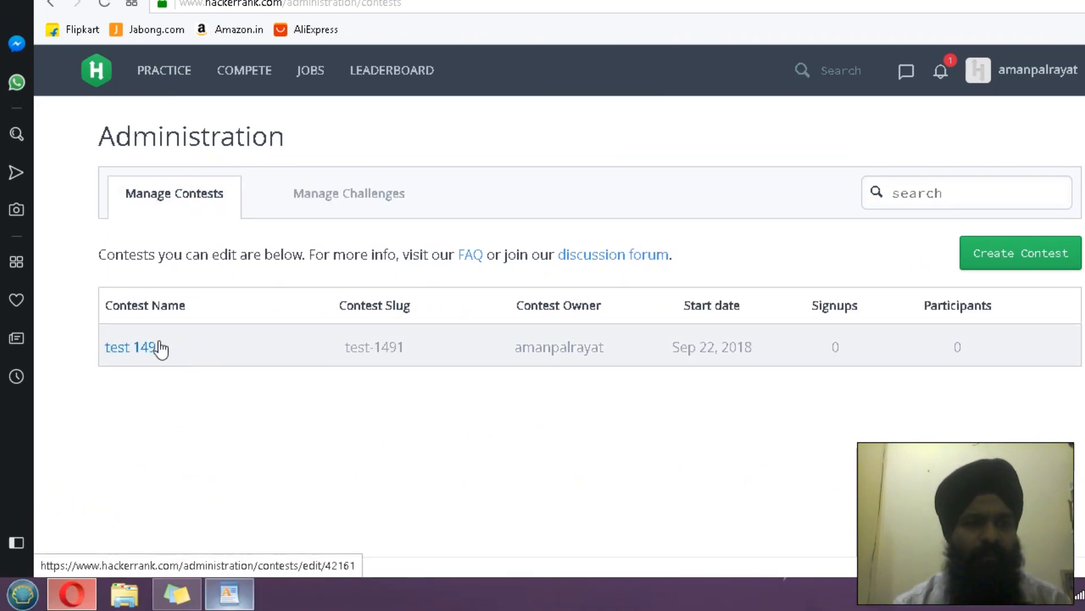
left_click(128, 346)
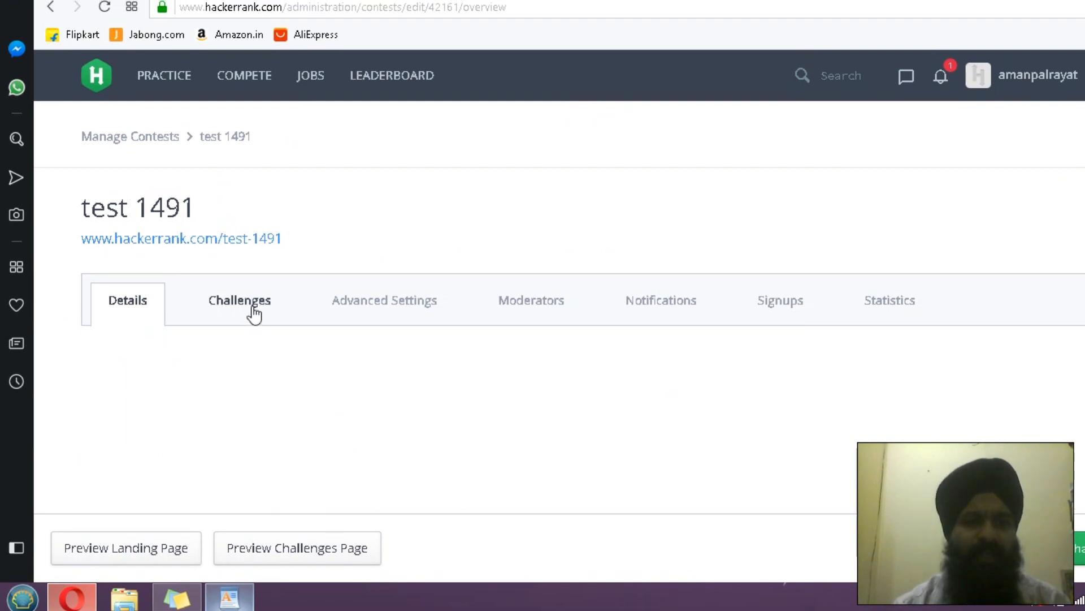
left_click(240, 299)
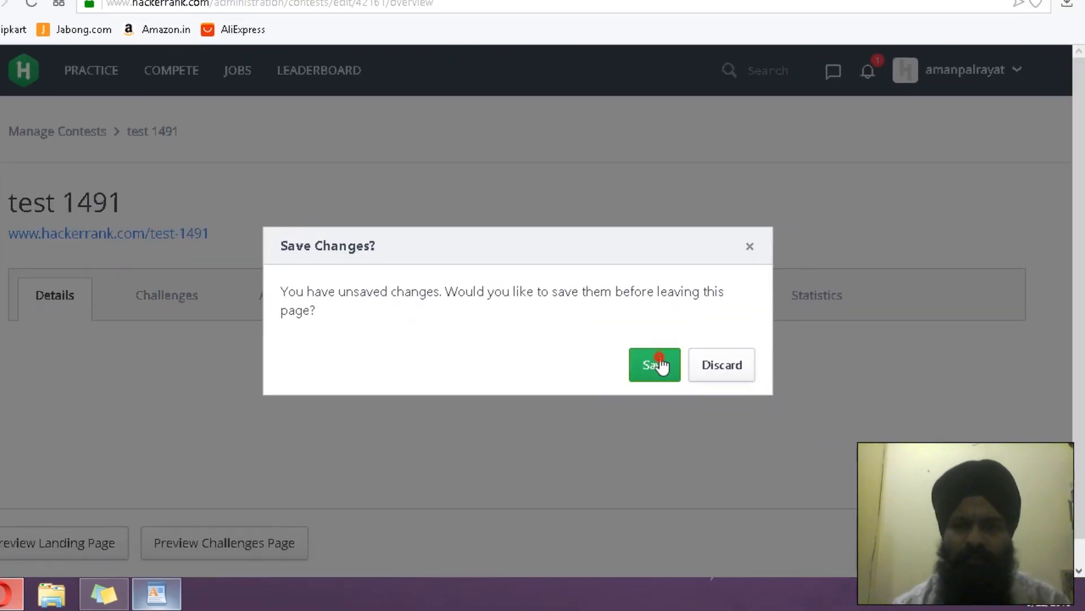
left_click(654, 364)
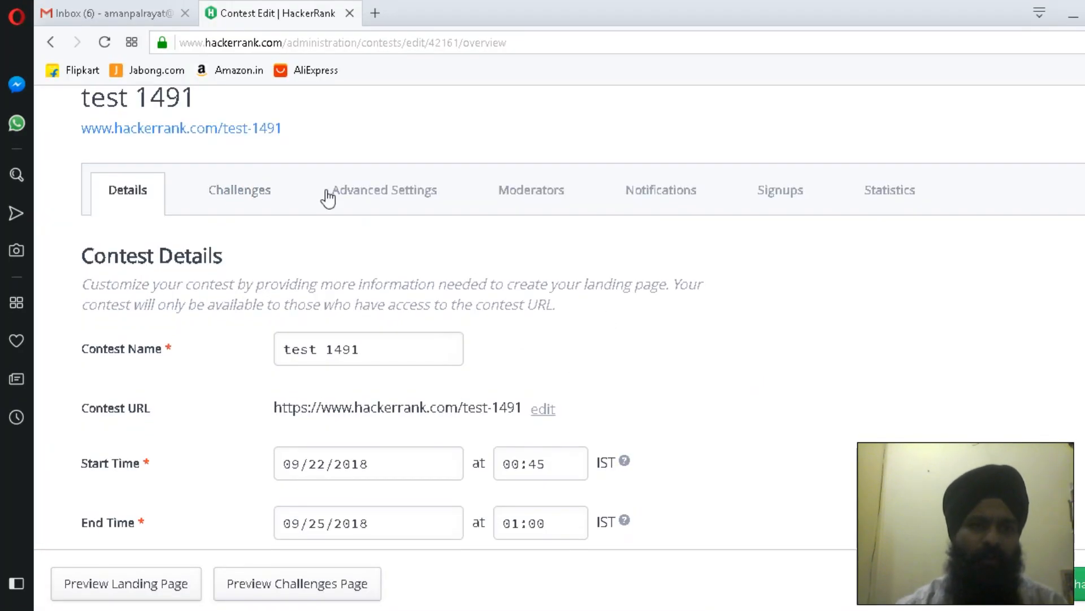
left_click(248, 190)
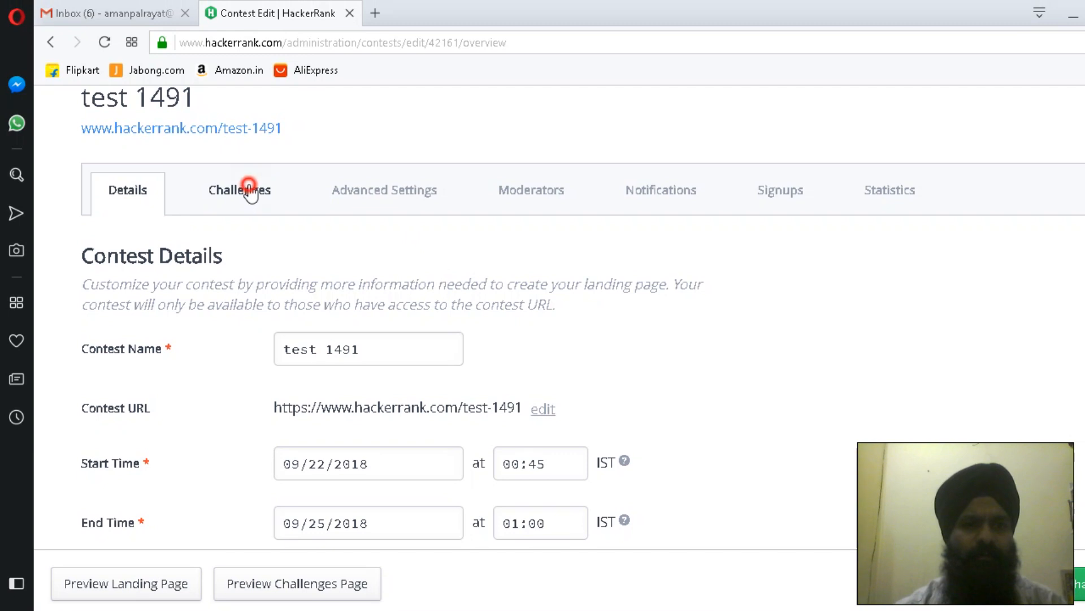
Add challenge 'qus' on test 1491's Challenges tab with Max Score 15.
left_click(238, 190)
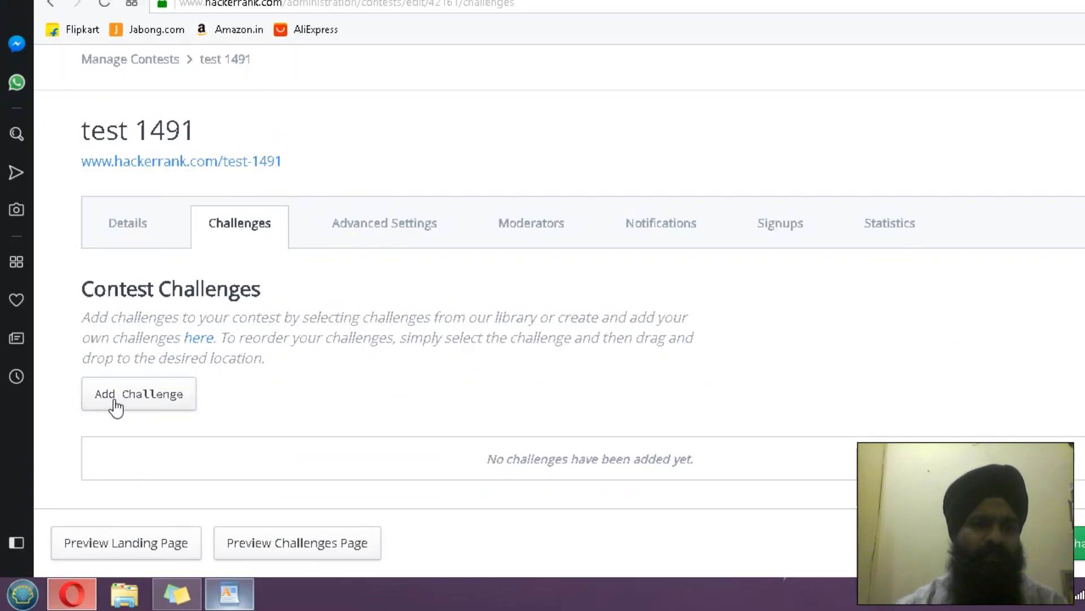
left_click(139, 393)
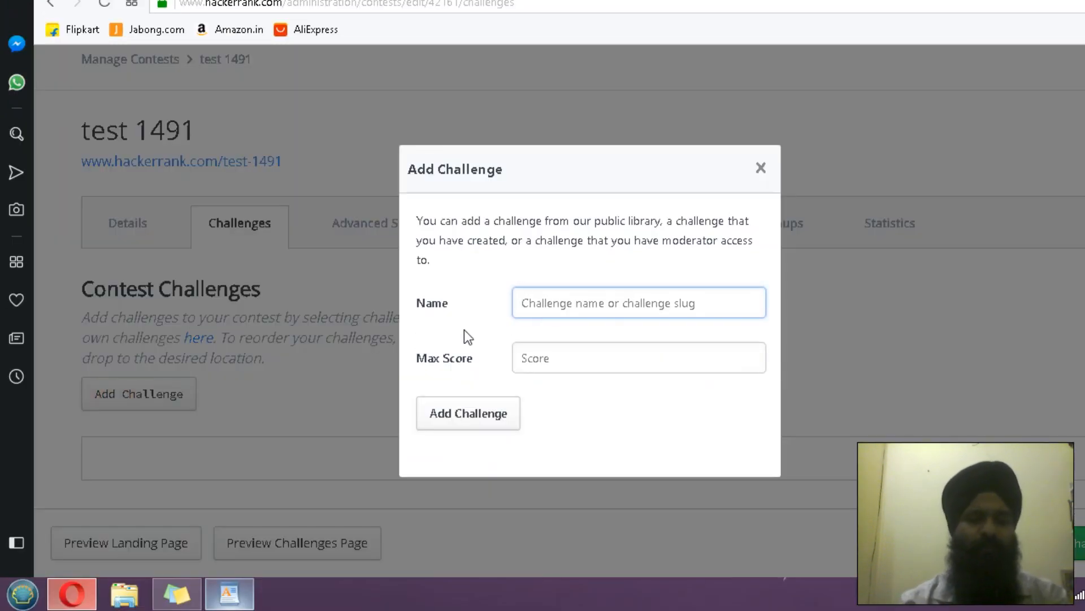
type("qus")
left_click(638, 357)
type("15")
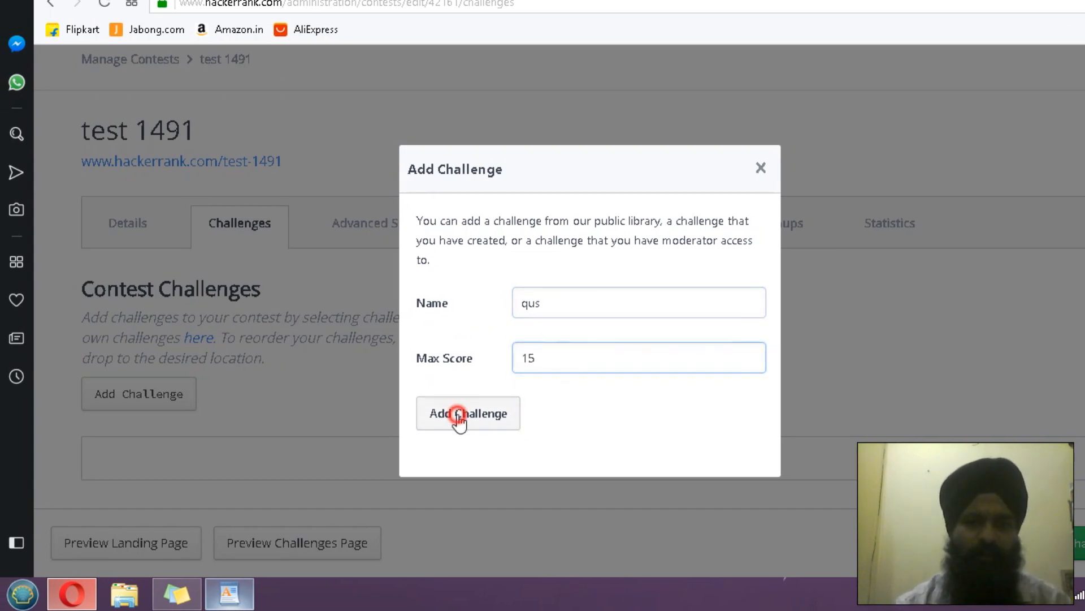
left_click(468, 413)
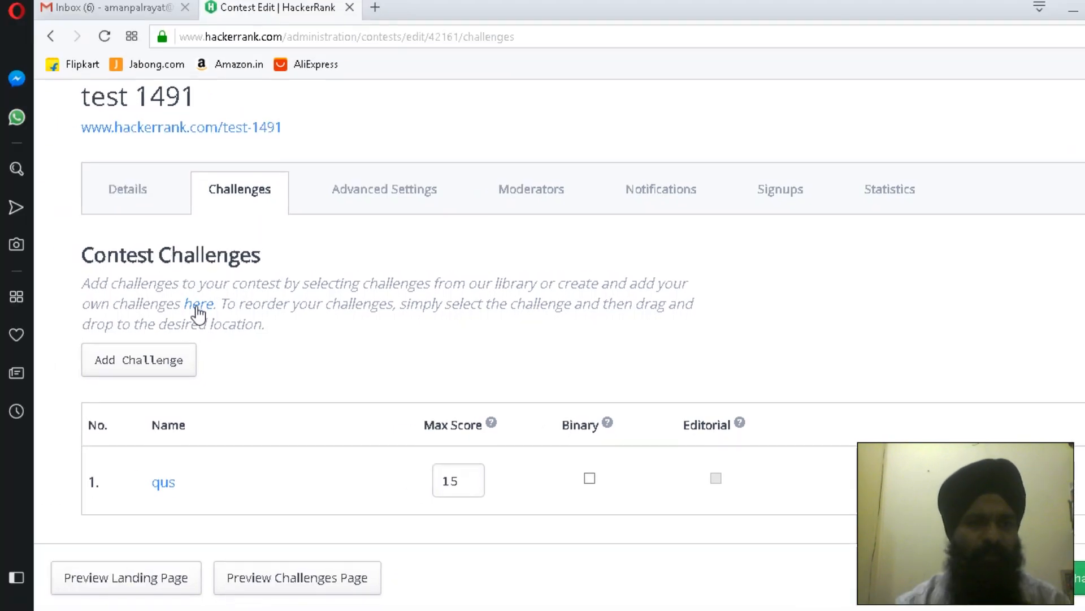
left_click(128, 194)
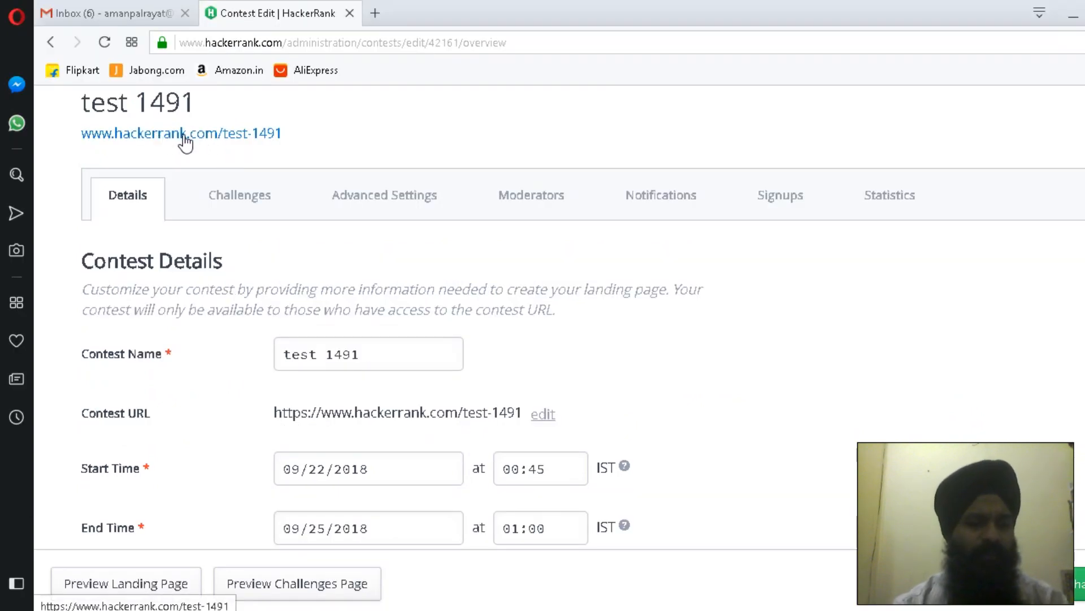
left_click(181, 133)
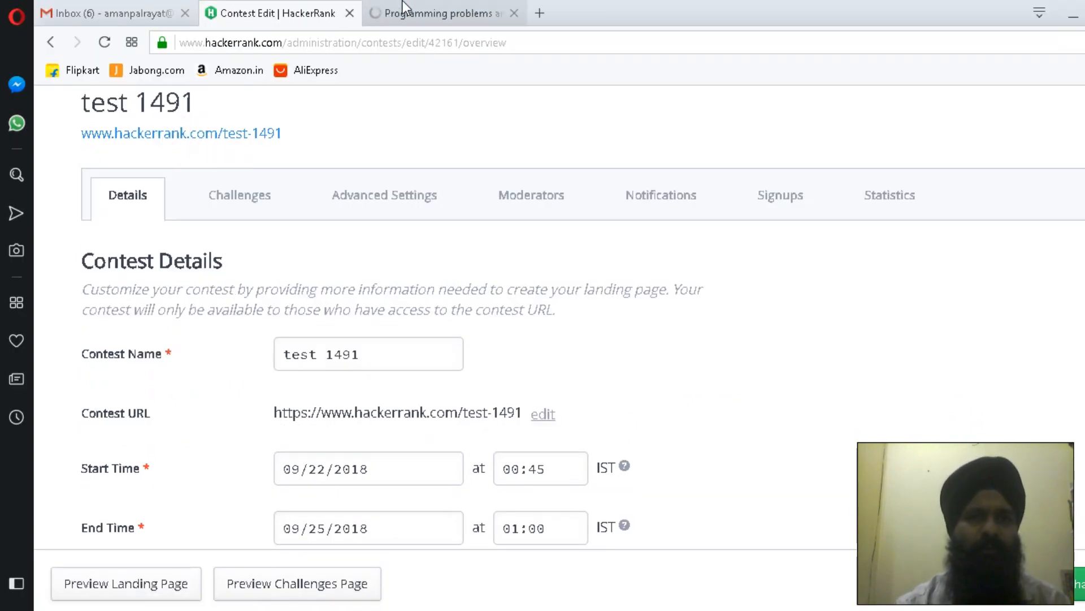